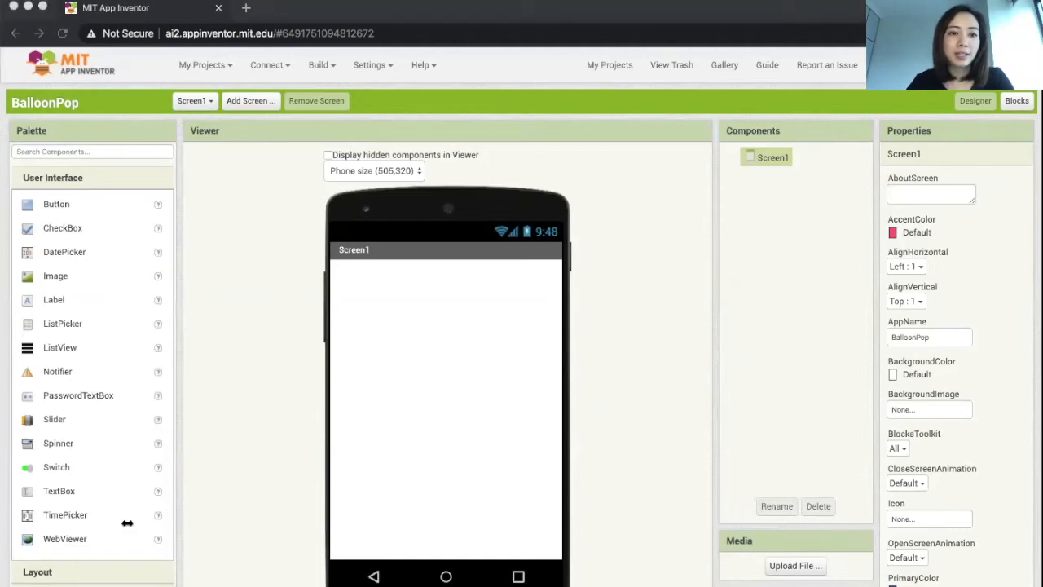
mouse_move(88, 454)
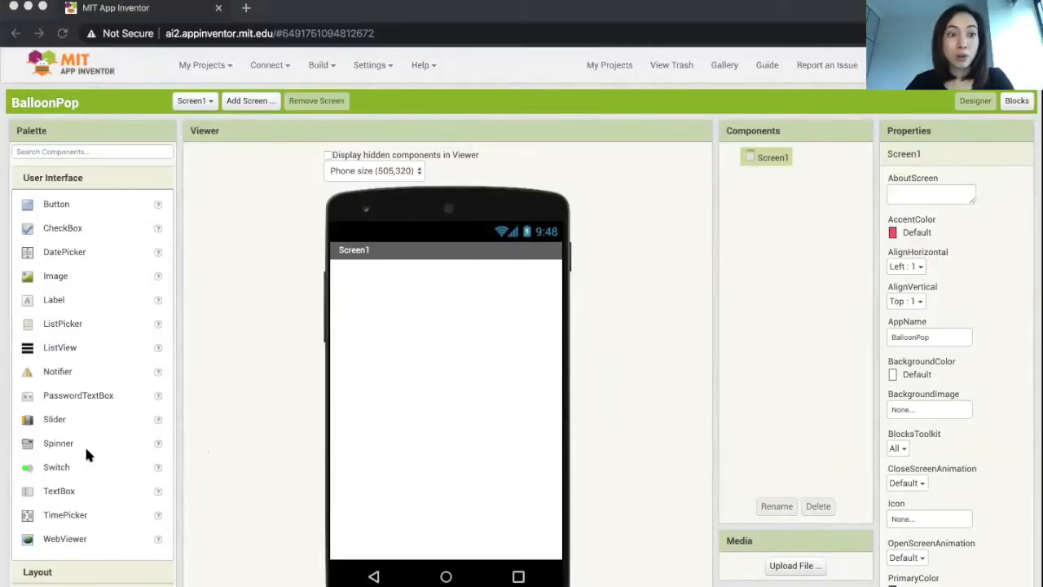
mouse_move(220, 440)
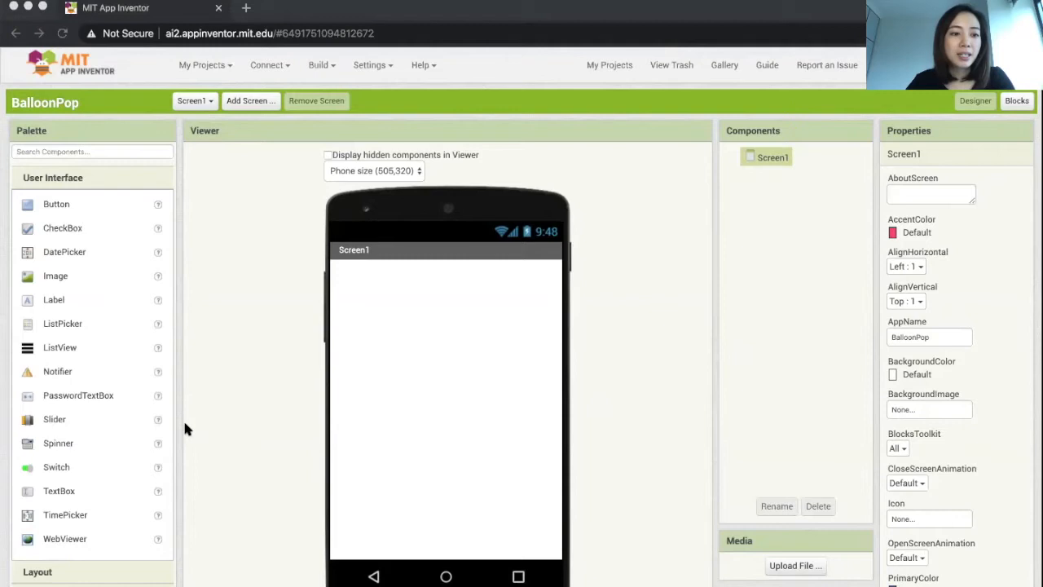
mouse_move(77, 414)
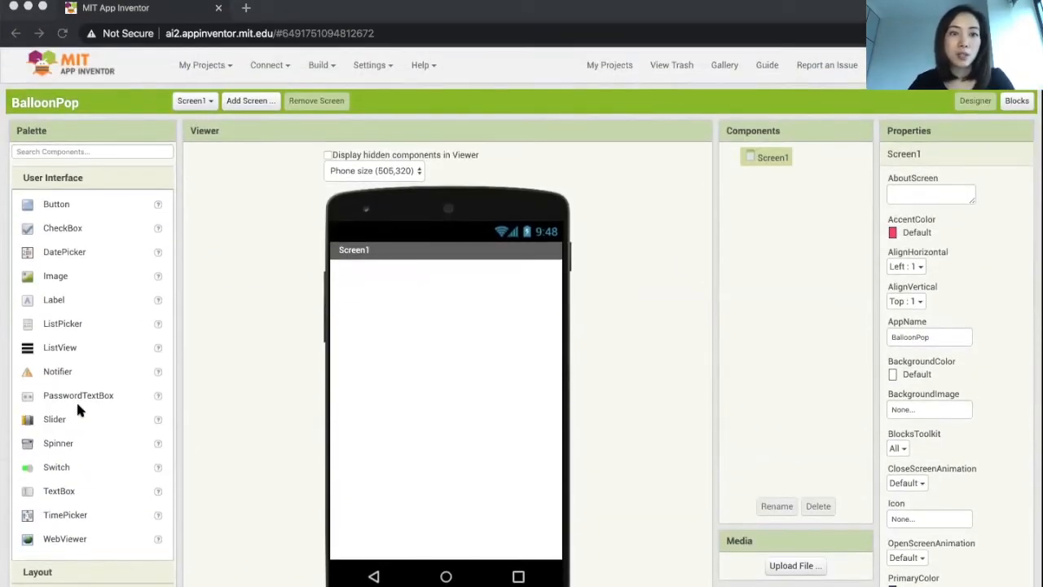
mouse_move(53, 193)
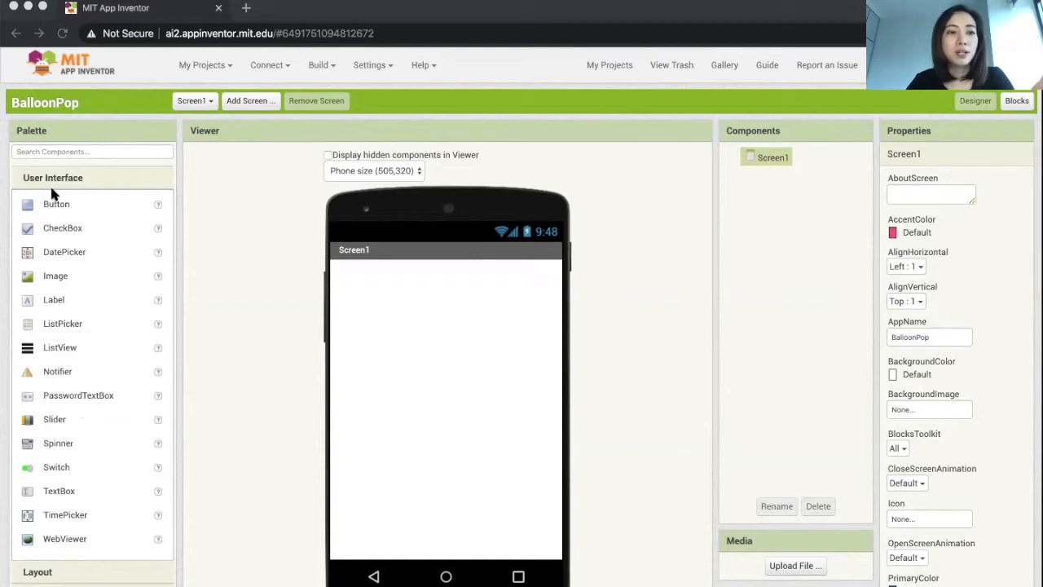
mouse_move(28, 182)
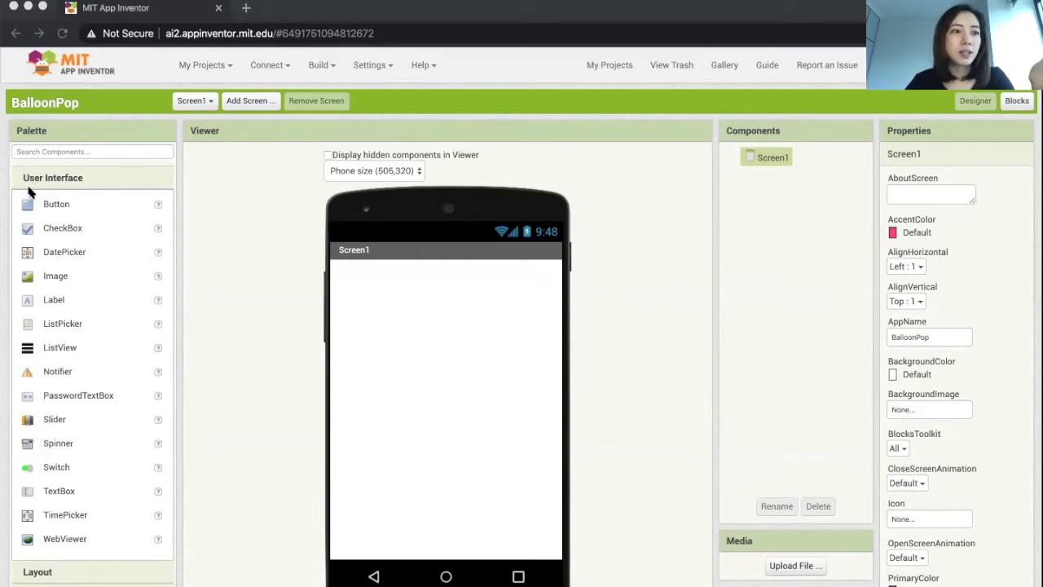
mouse_move(34, 200)
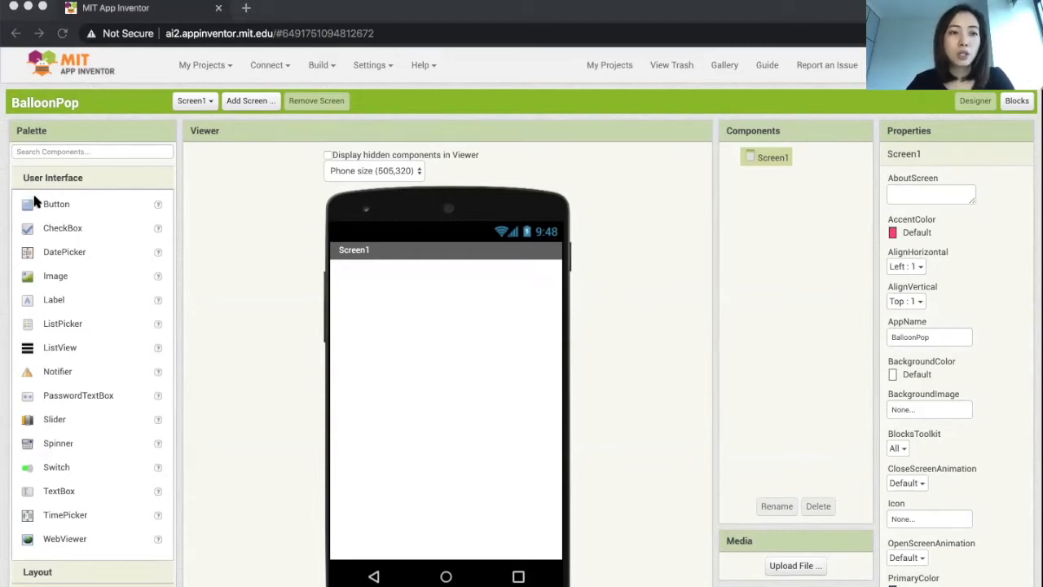
- Scroll the Palette to bring the Layout components into view
scroll("down", 3)
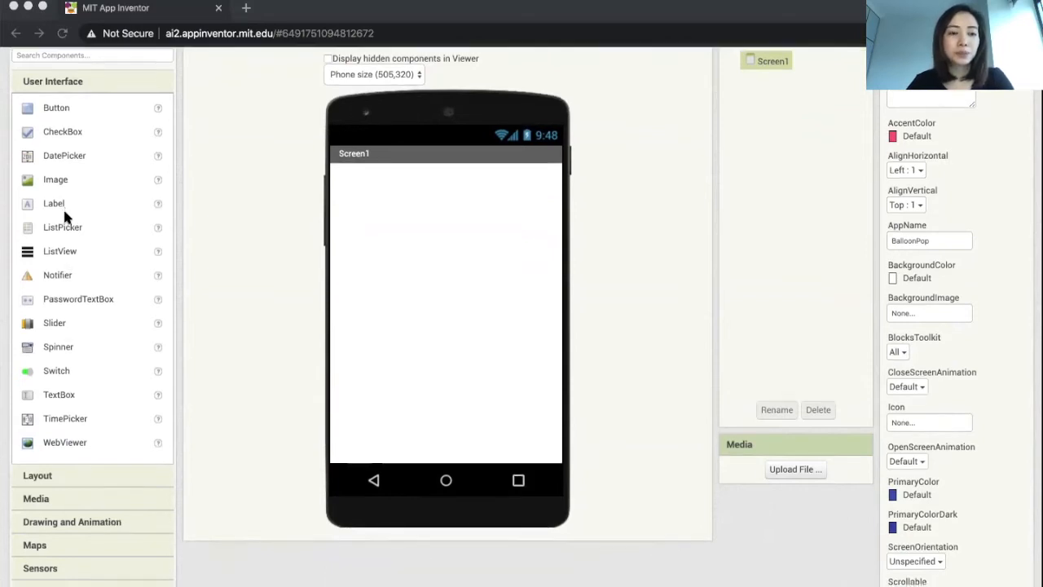
scroll("down", 3)
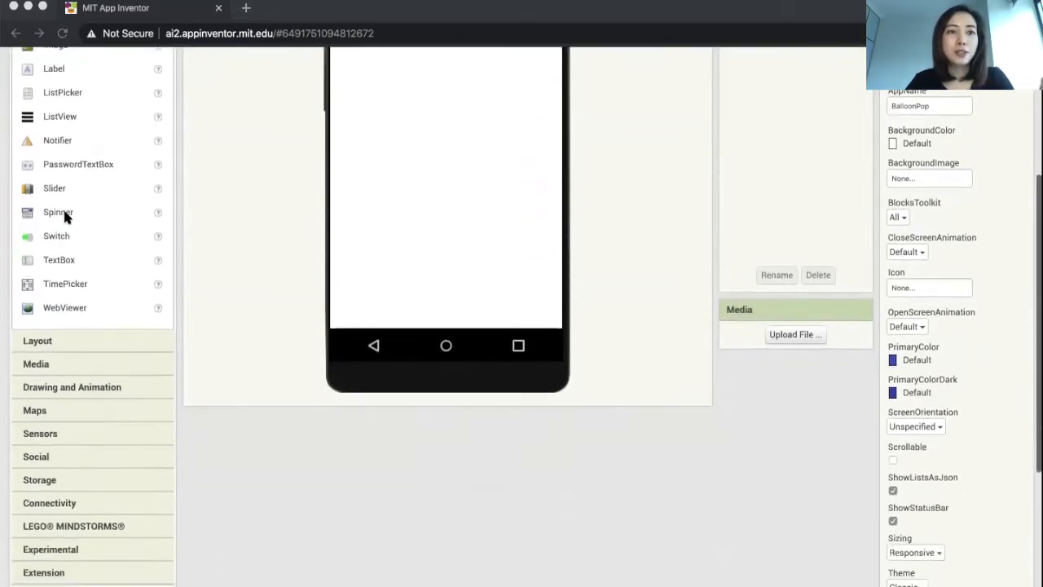
scroll("down", 3)
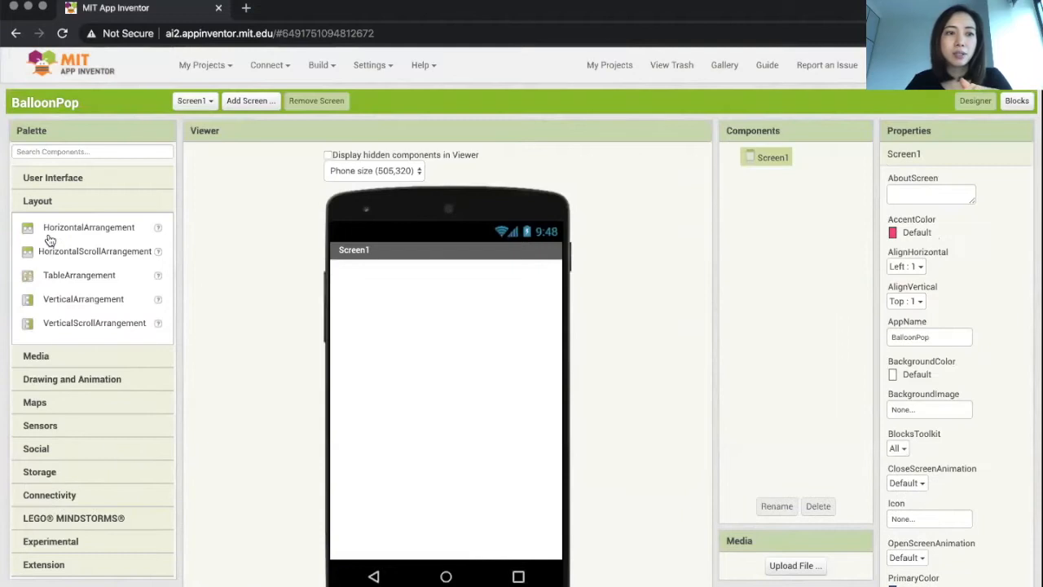
mouse_move(161, 422)
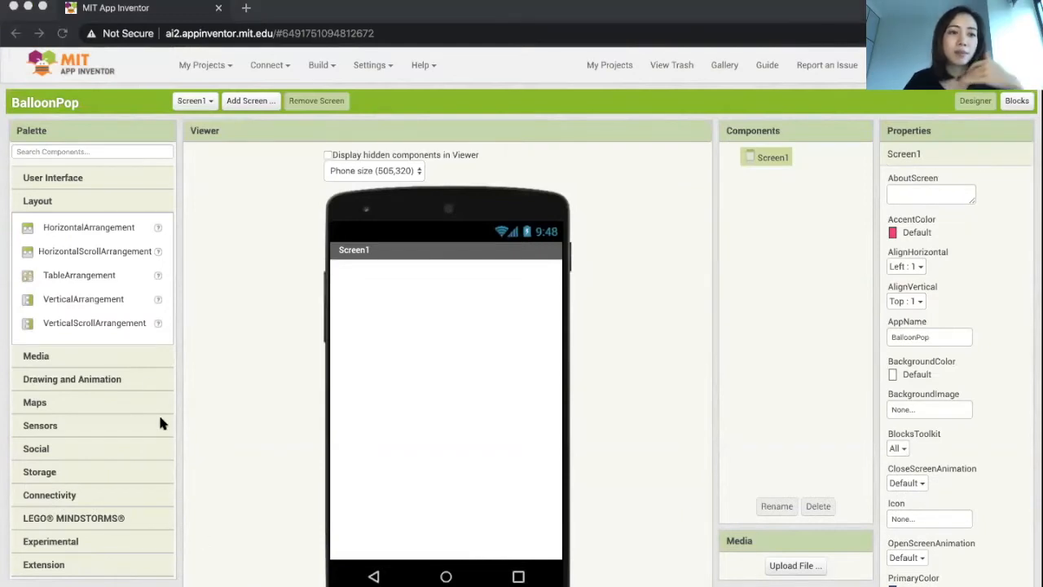
mouse_move(77, 284)
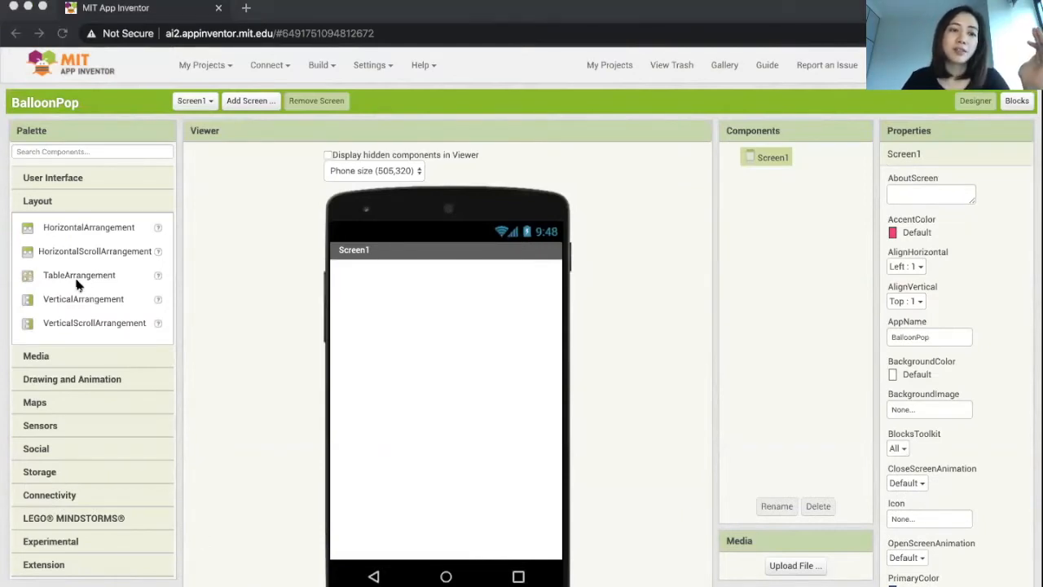
mouse_move(104, 276)
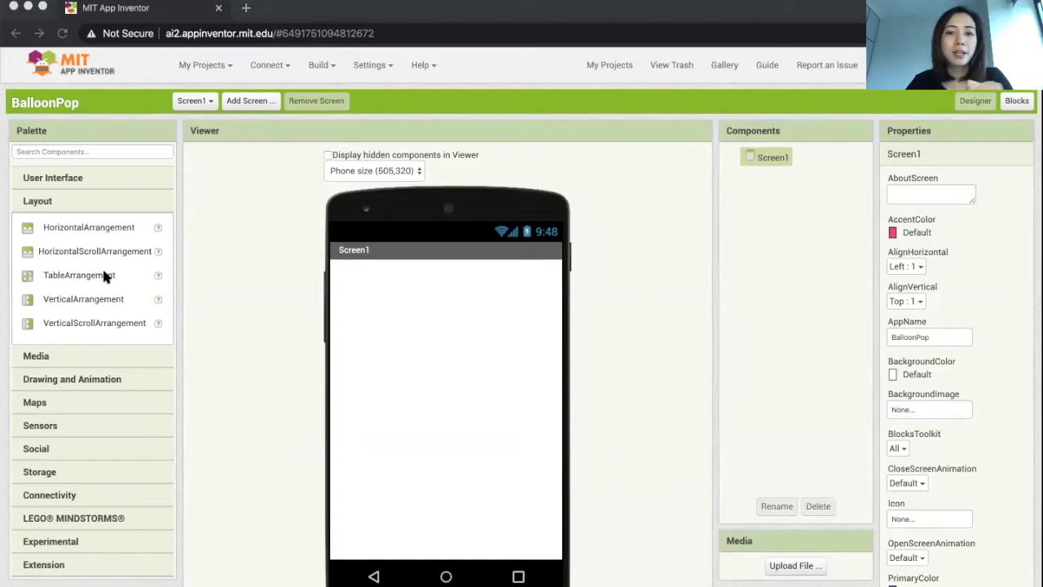
mouse_move(185, 368)
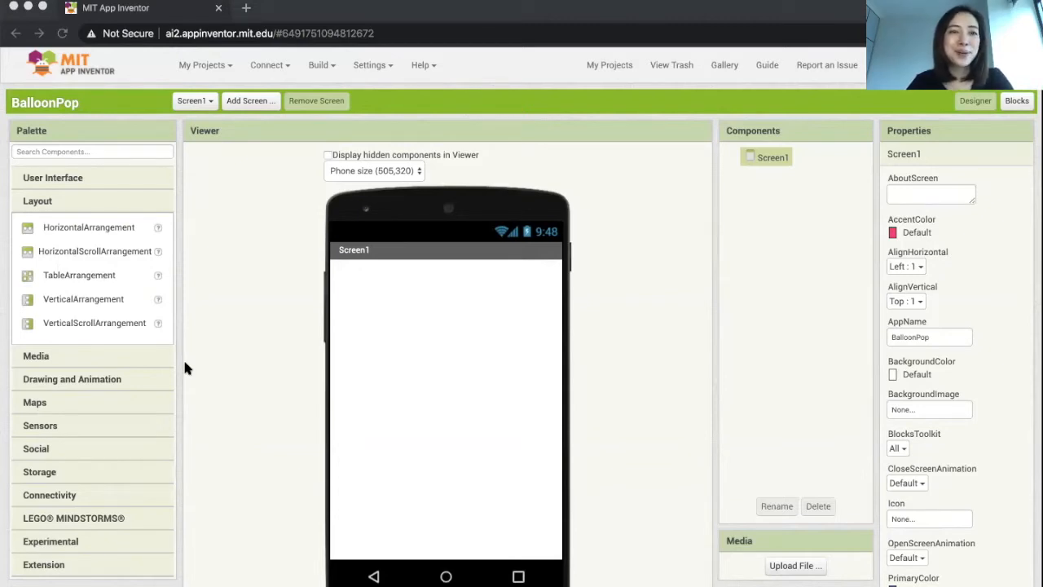
mouse_move(110, 365)
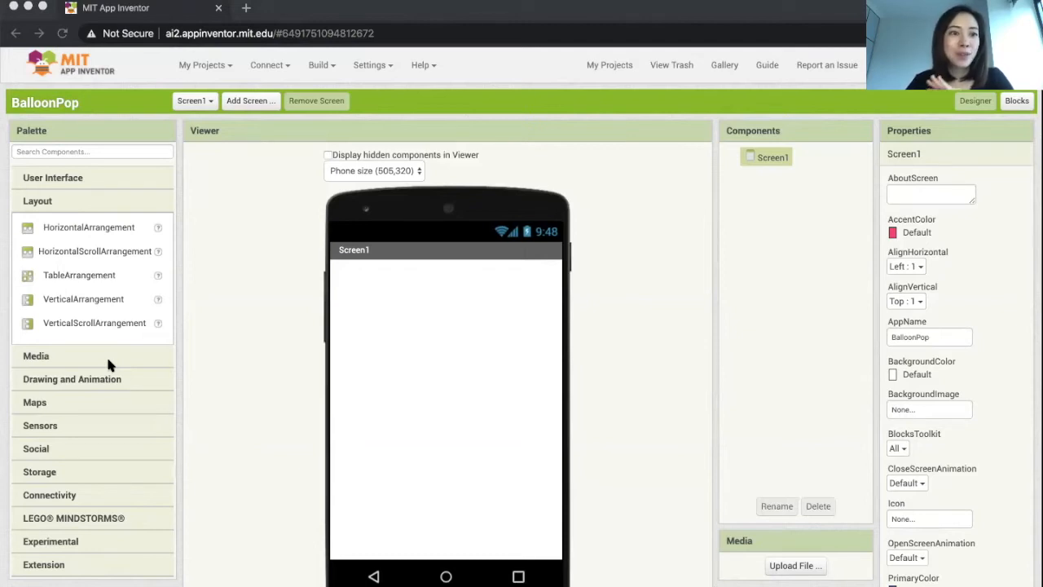
scroll("up", 3)
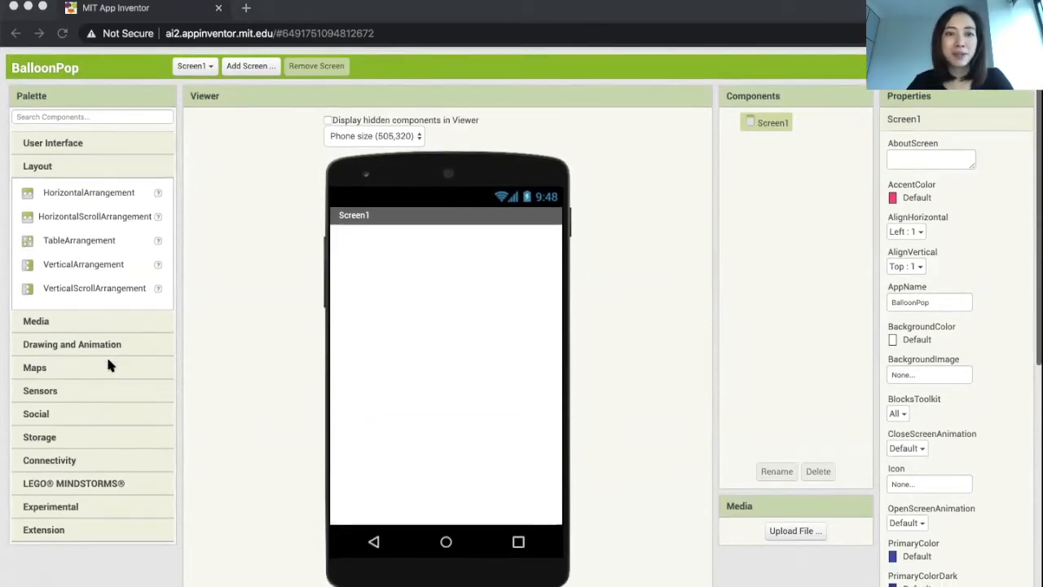
mouse_move(71, 328)
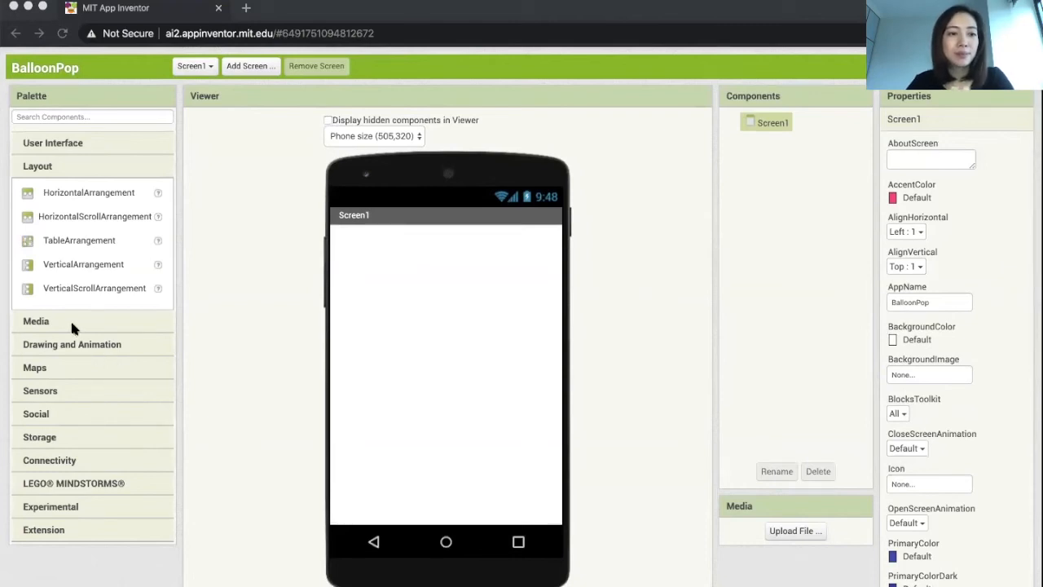
mouse_move(59, 325)
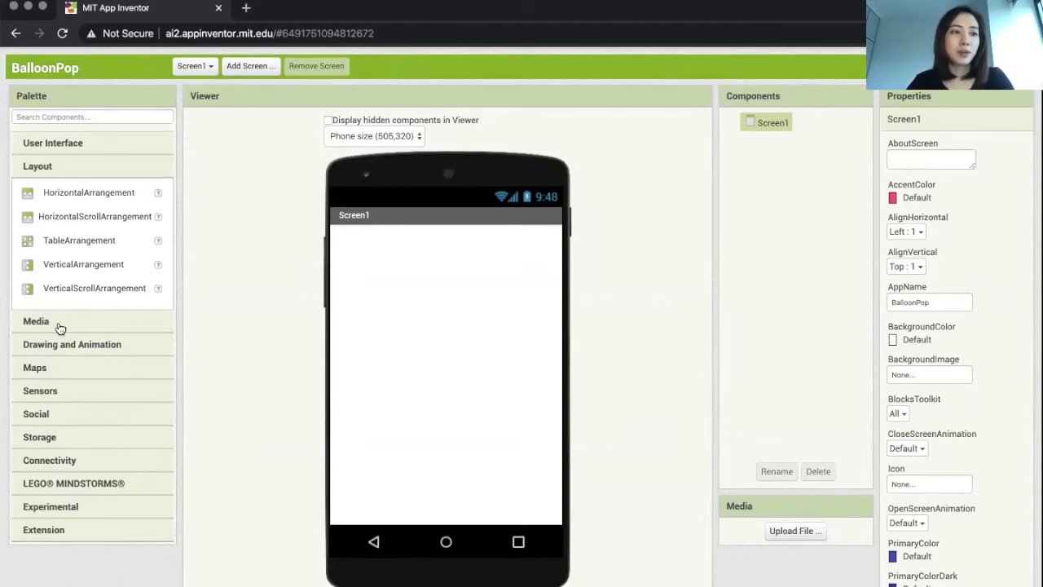
- Expand the Media and Drawing and Animation component categories in the Palette
left_click(36, 320)
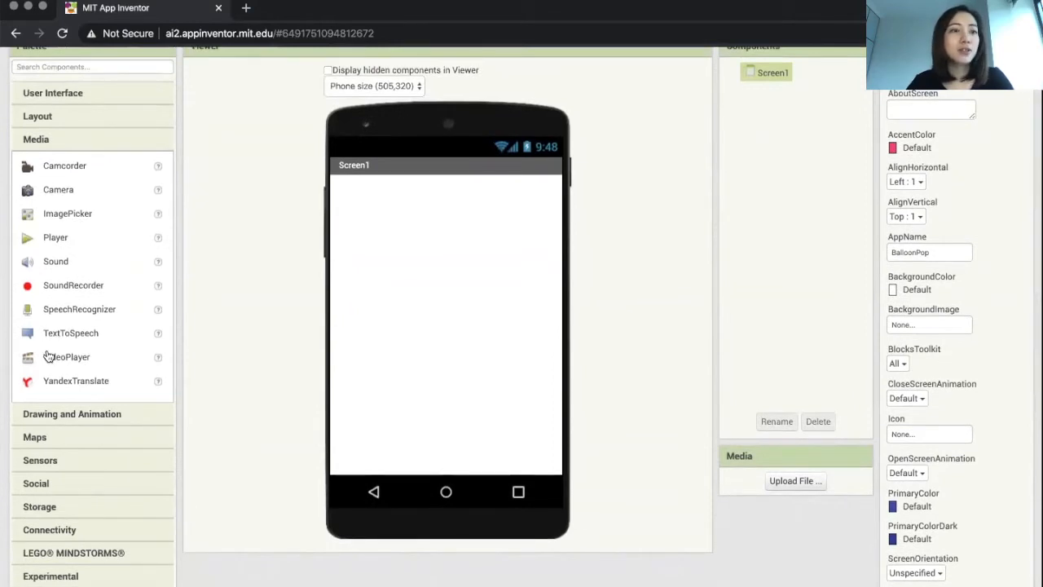
mouse_move(57, 332)
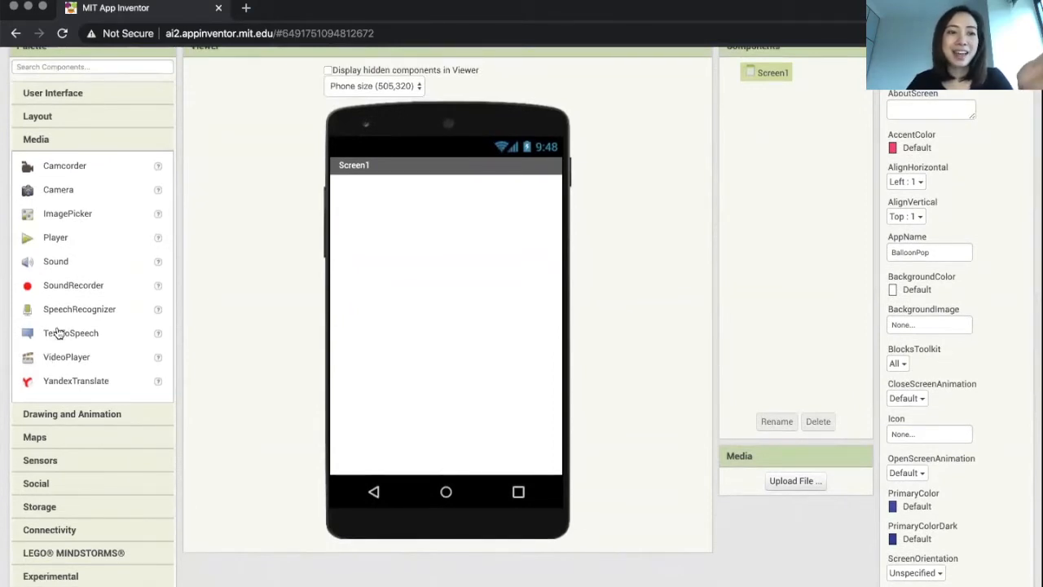
mouse_move(80, 241)
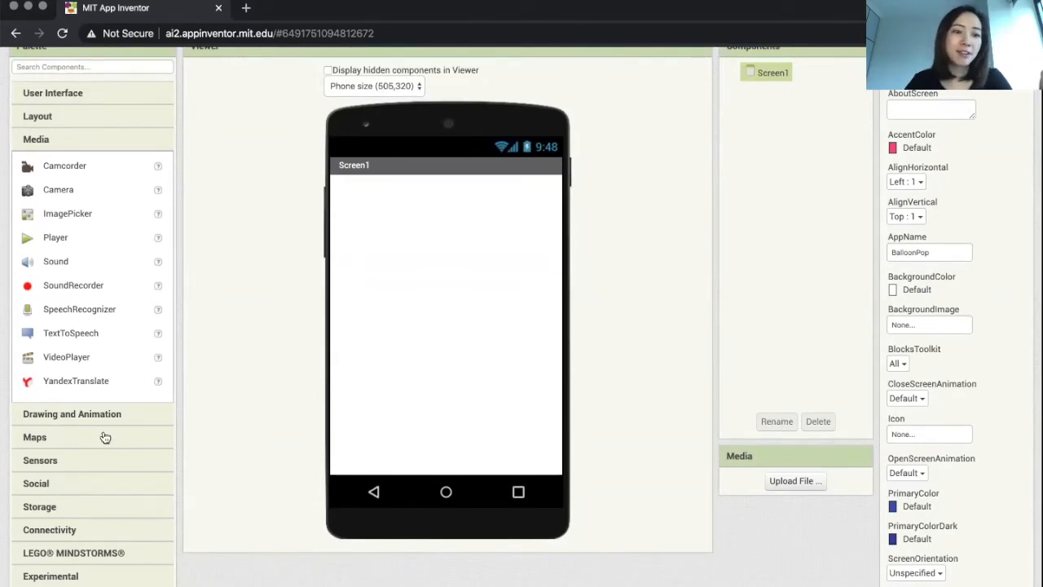
mouse_move(102, 427)
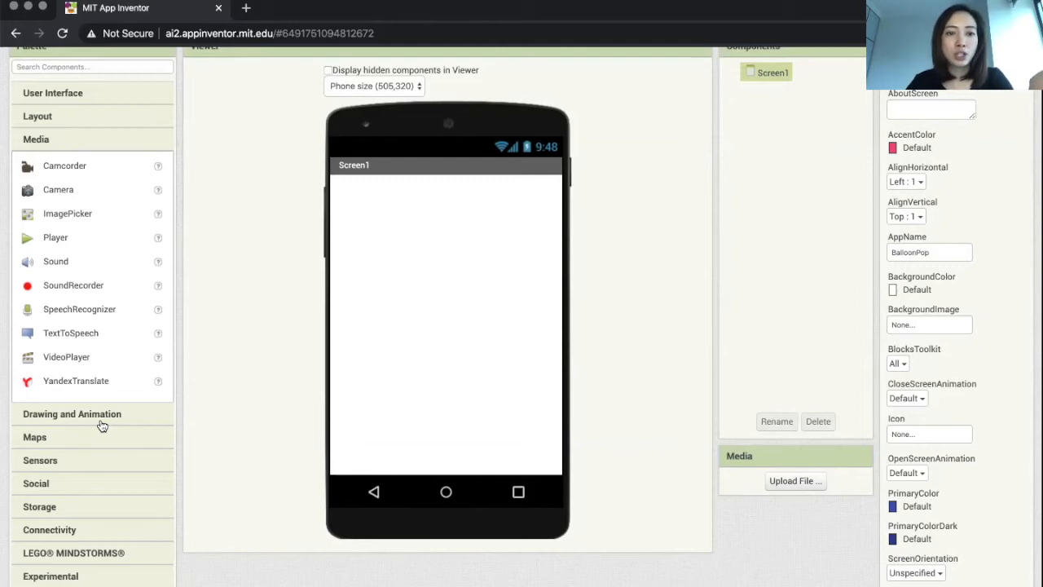
left_click(72, 413)
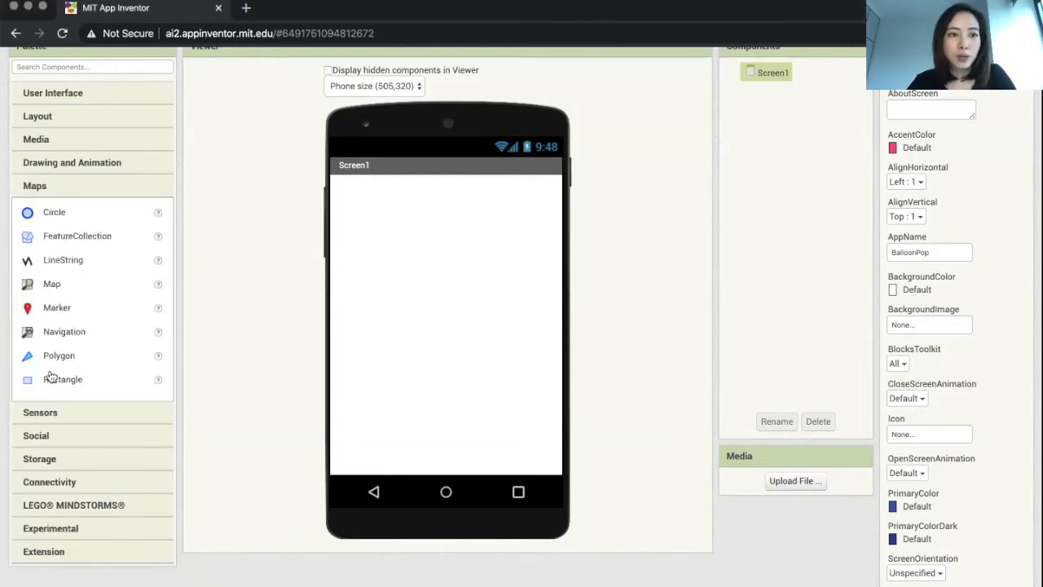
mouse_move(55, 212)
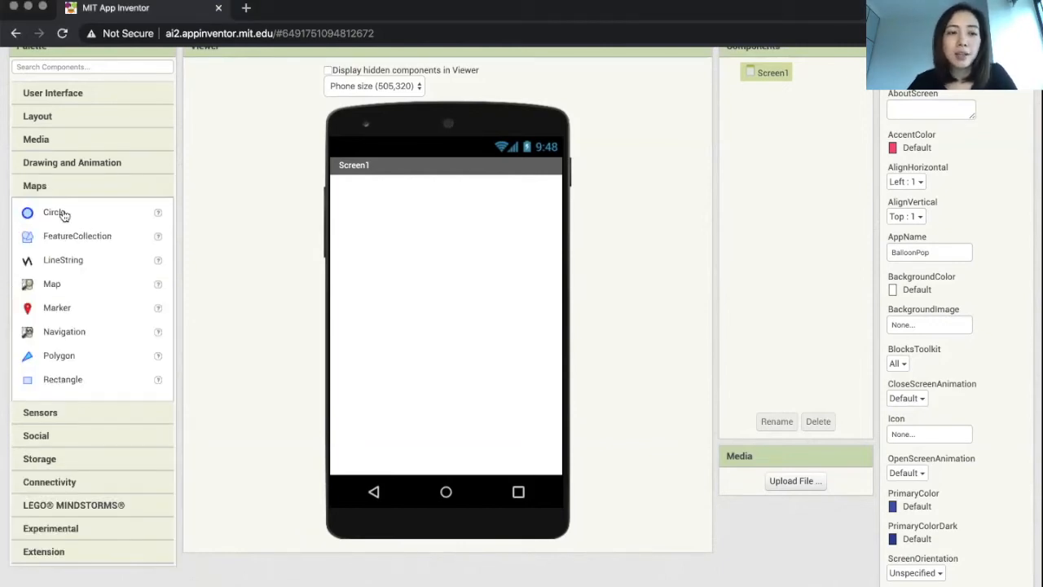
mouse_move(52, 388)
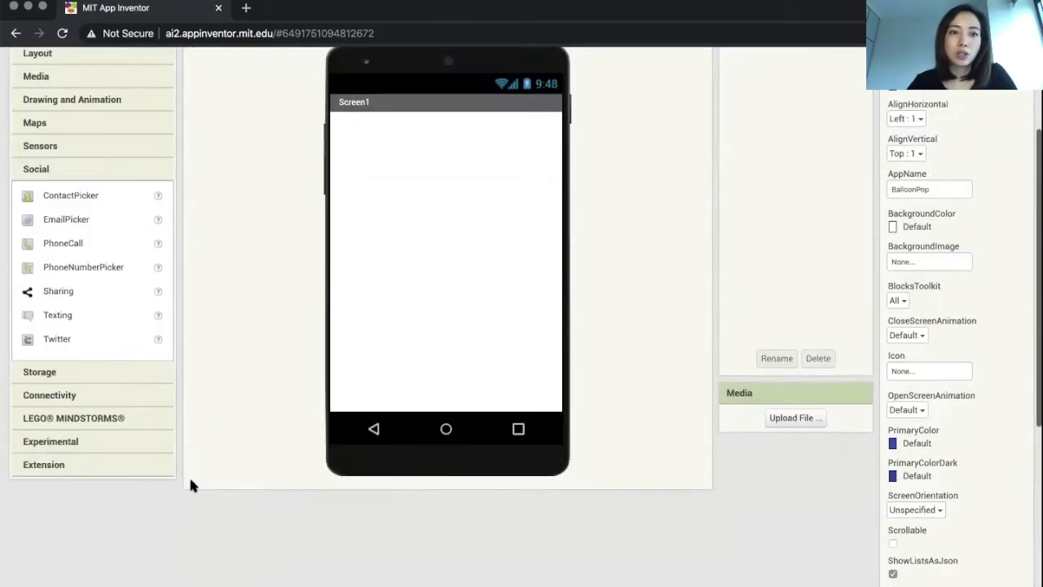
scroll("up", 3)
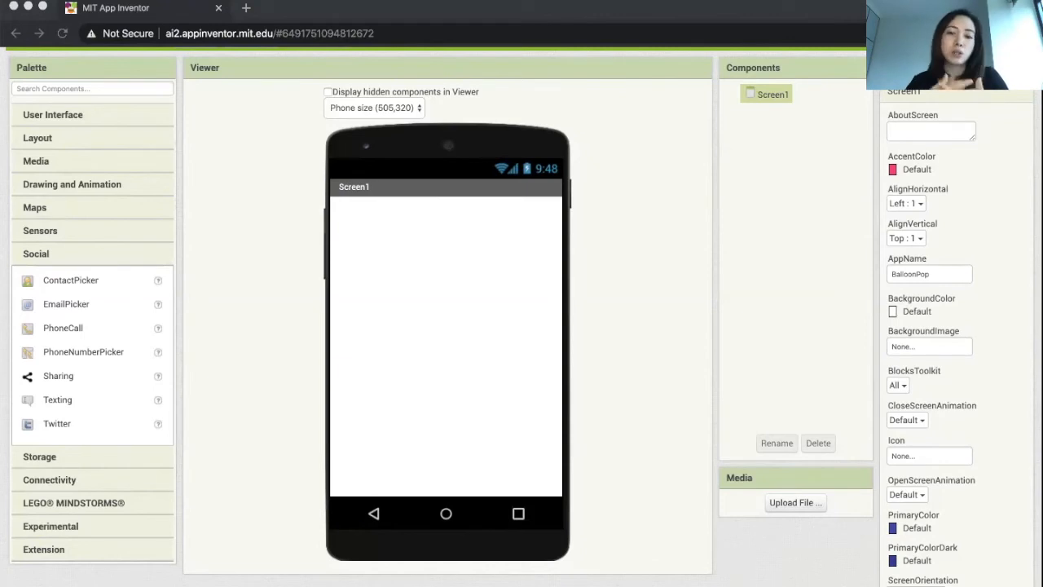
mouse_move(660, 132)
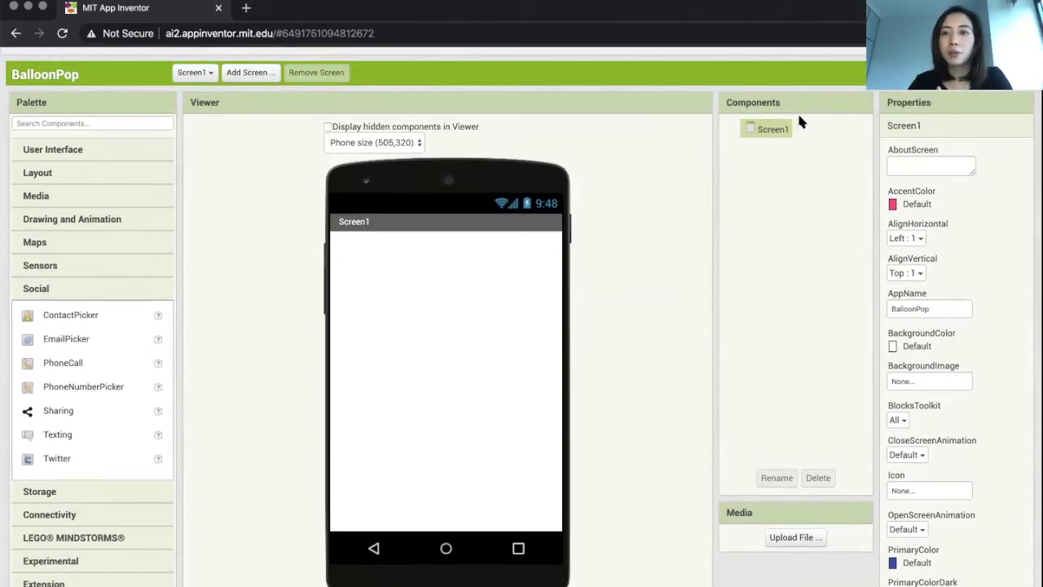
mouse_move(743, 525)
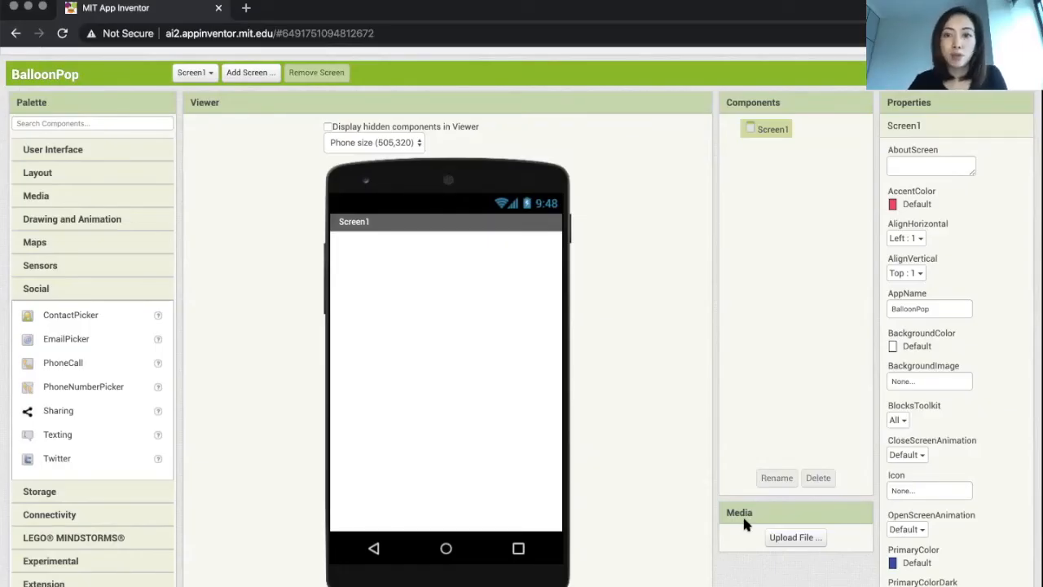
mouse_move(112, 166)
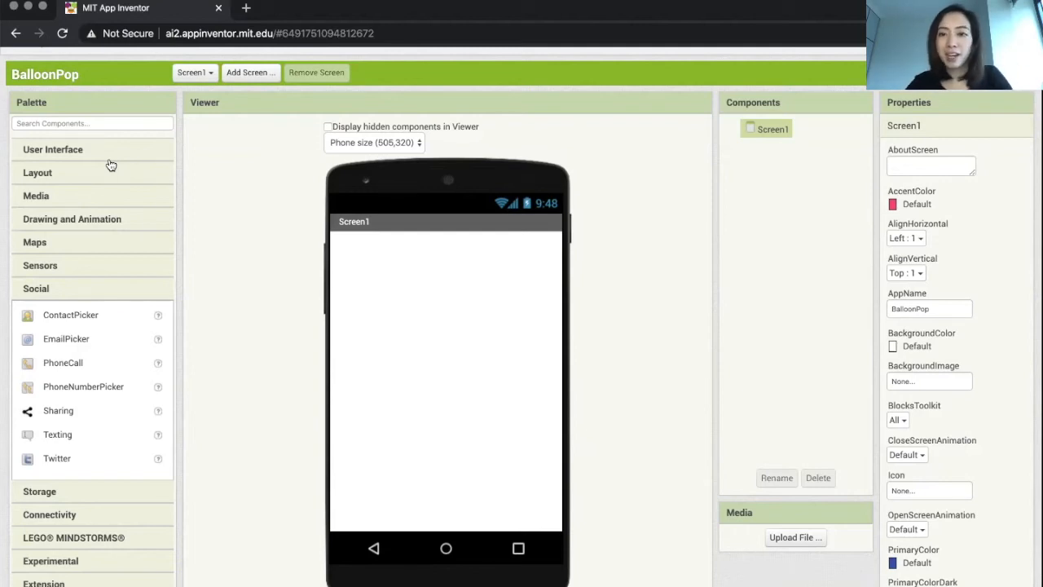
mouse_move(736, 367)
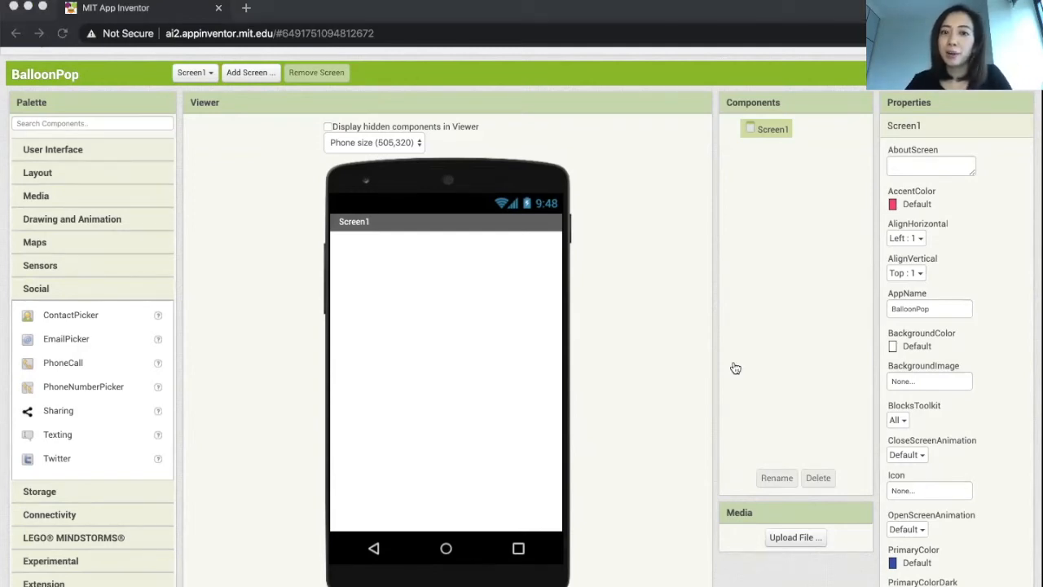
mouse_move(736, 438)
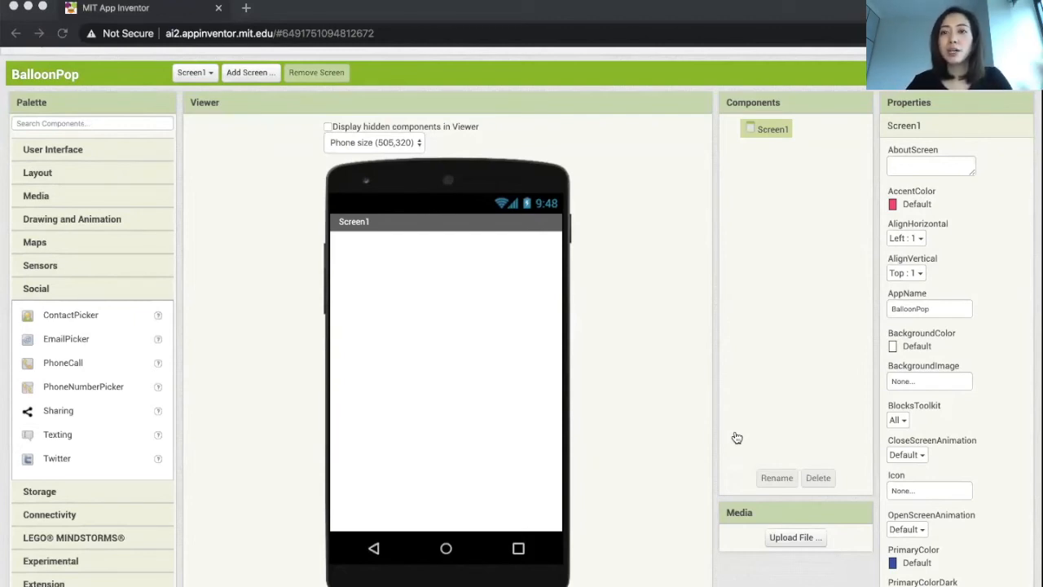
mouse_move(942, 155)
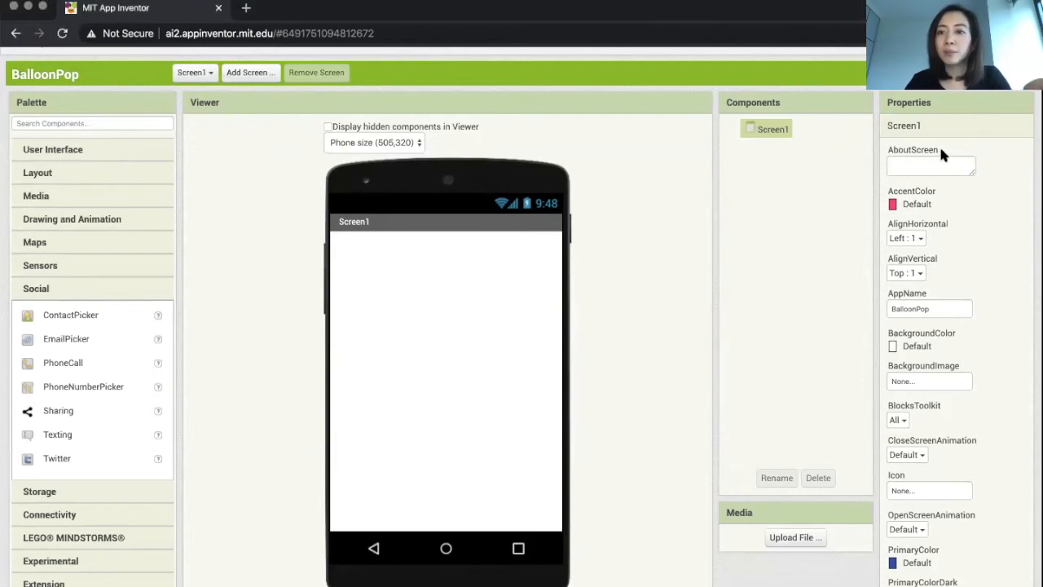
mouse_move(790, 260)
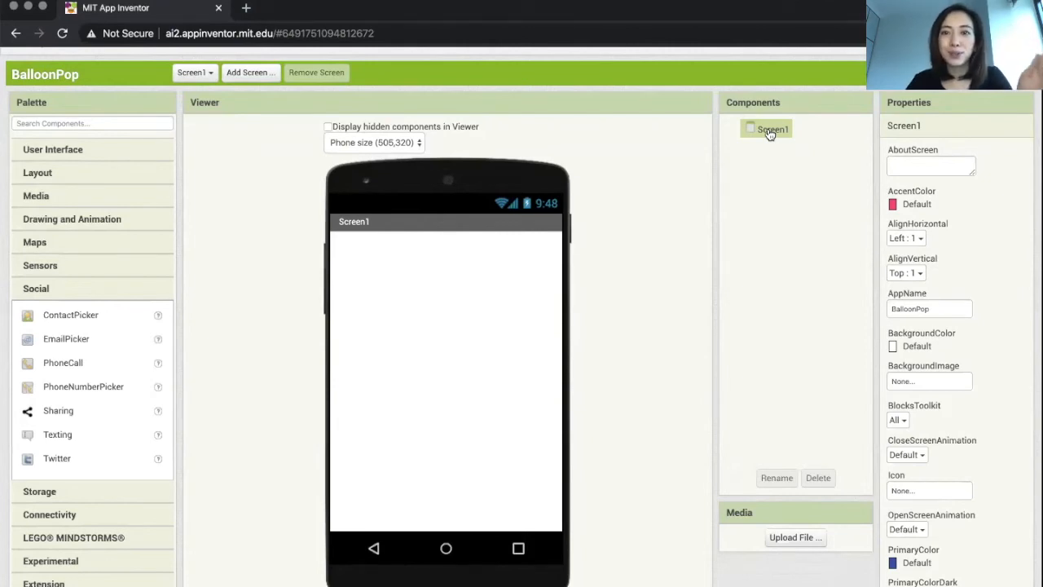
mouse_move(867, 242)
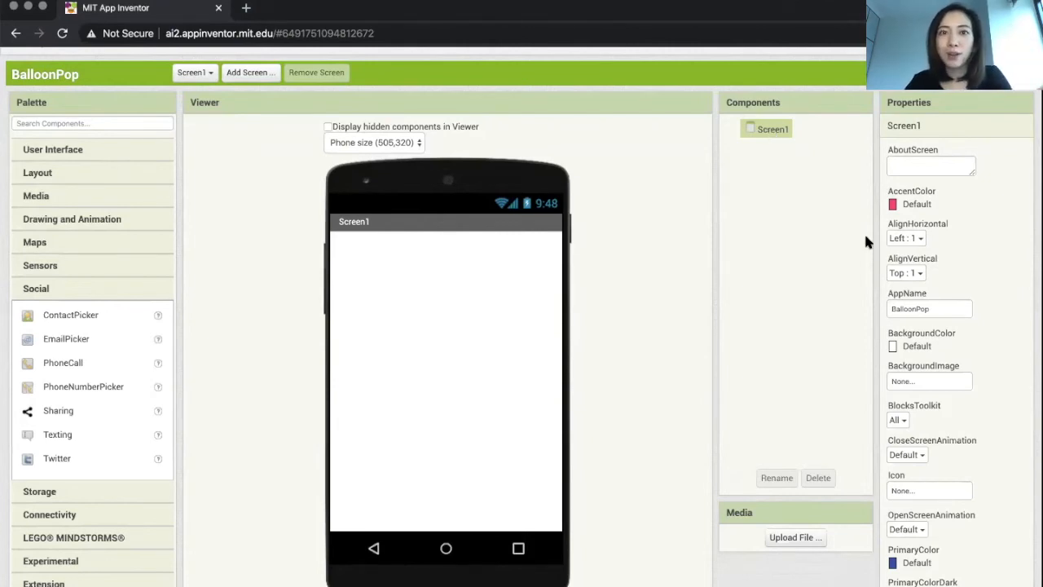
mouse_move(1007, 284)
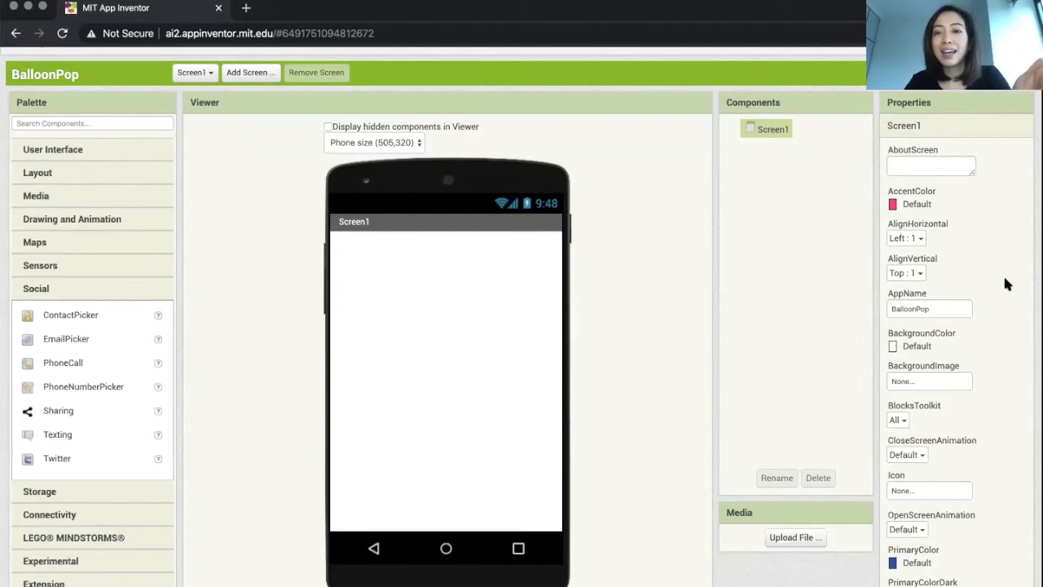
mouse_move(788, 140)
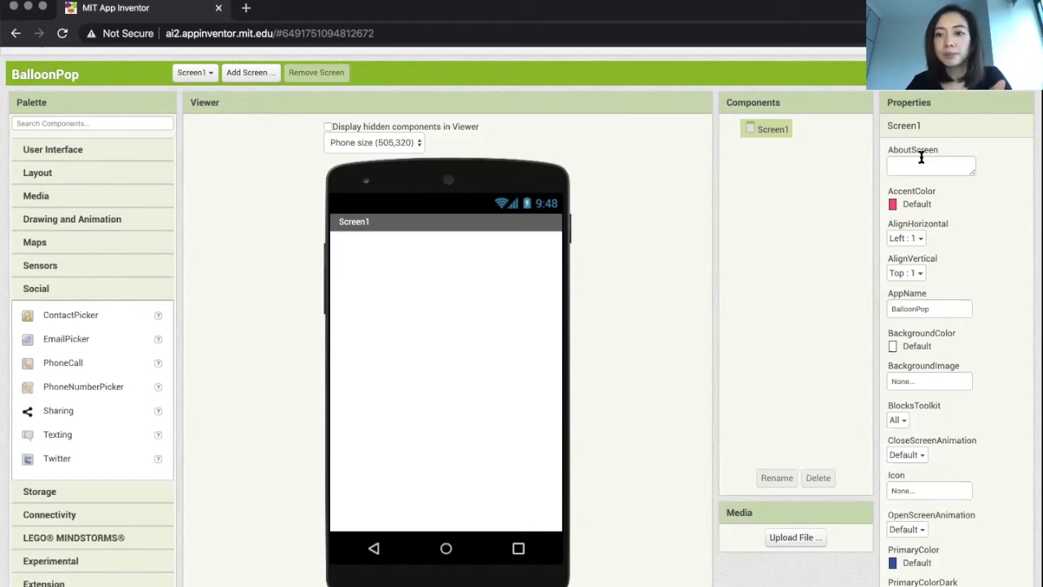
mouse_move(977, 380)
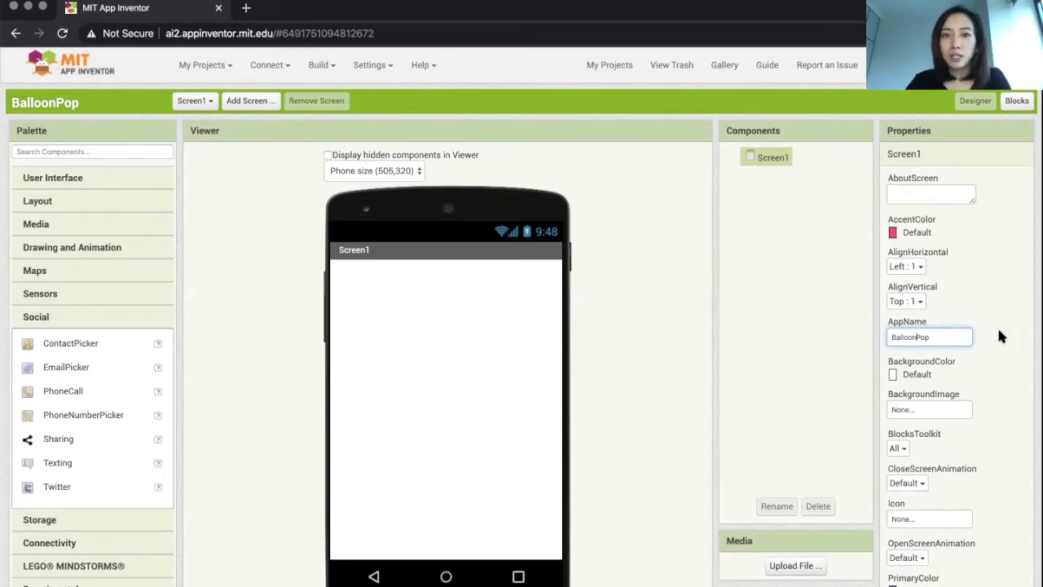
- Set the AppName property to 'Balloon Pop'
left_click(929, 336)
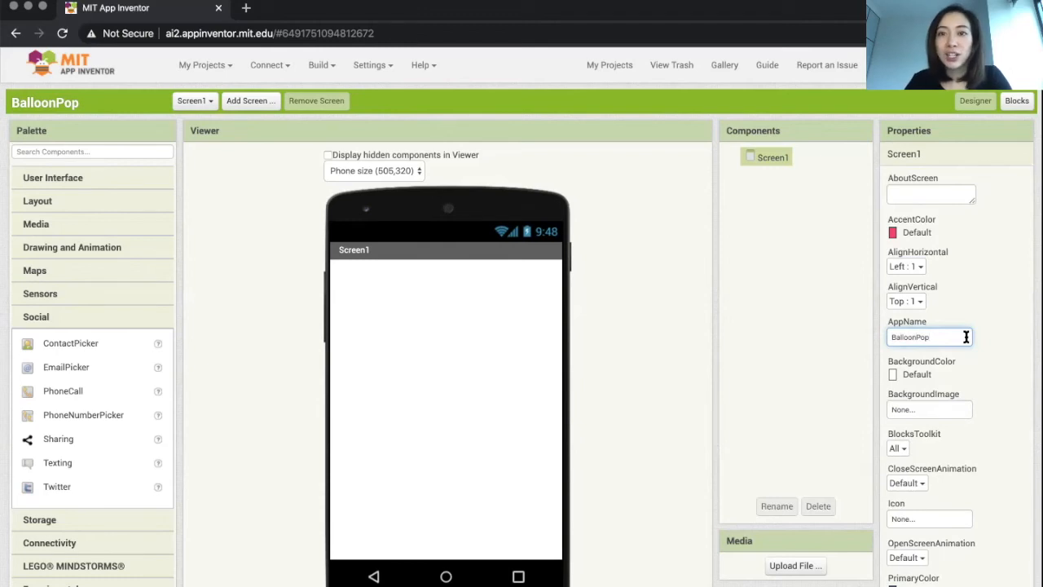
type("Balloon Pop")
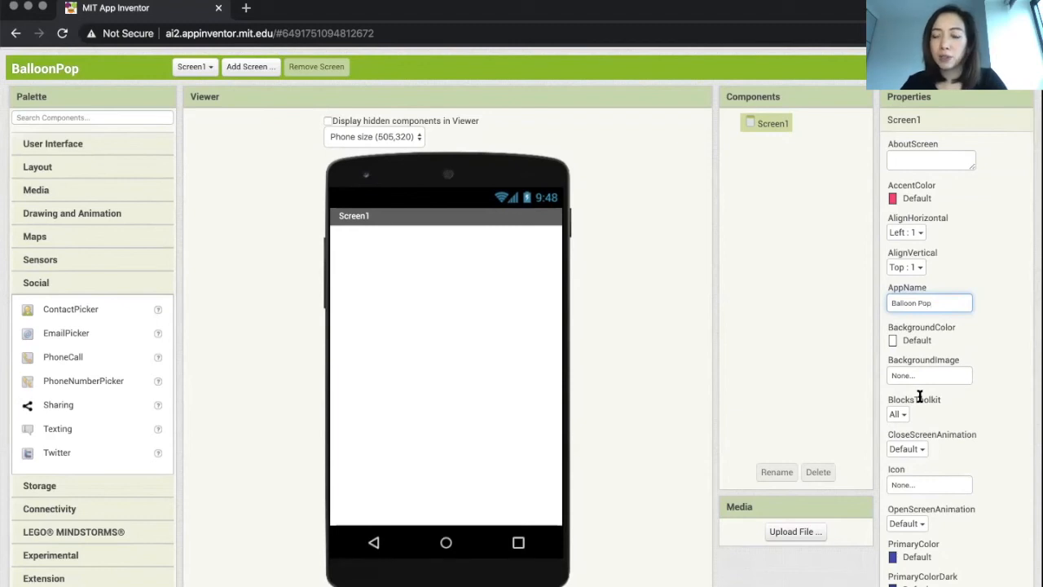
scroll("down", 3)
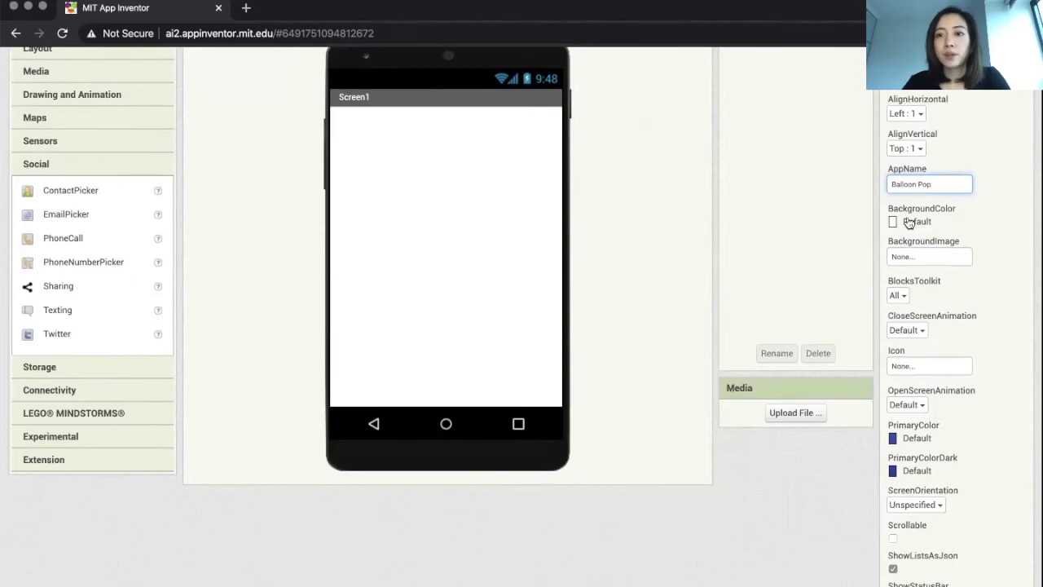
- Set Screen1's BackgroundColor to Light Gray
left_click(893, 221)
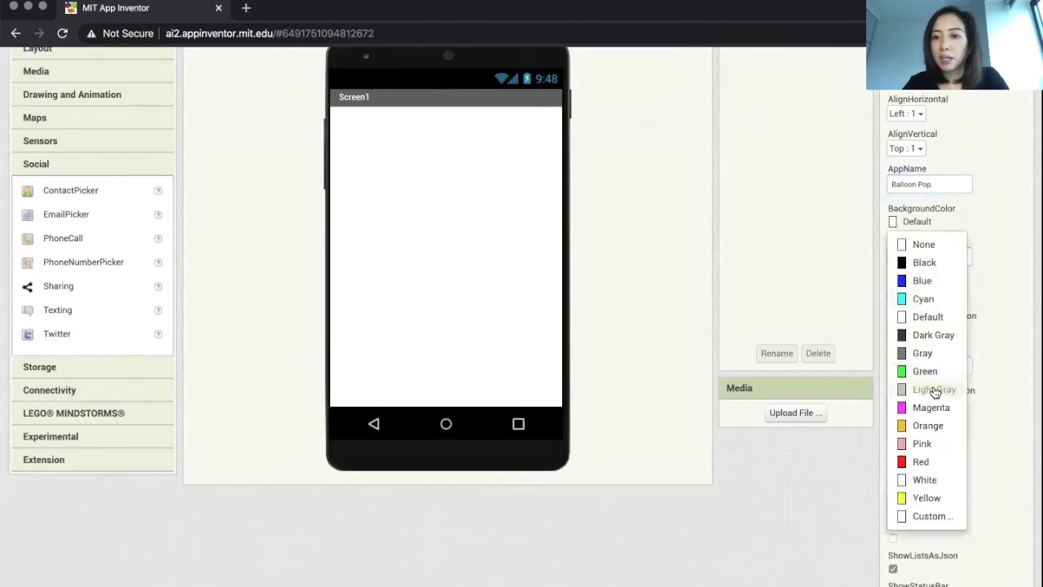
left_click(933, 389)
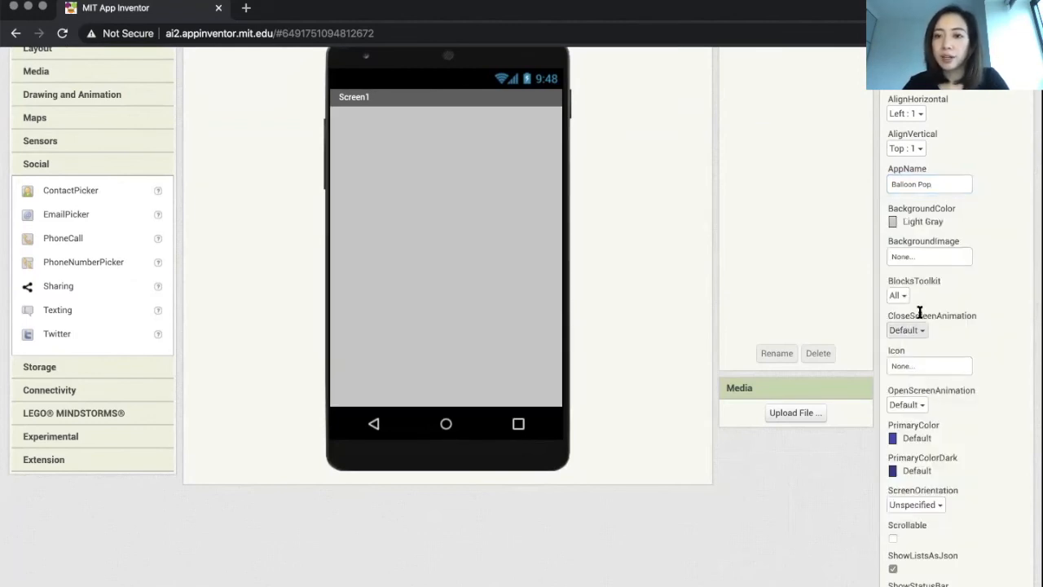
scroll("down", 3)
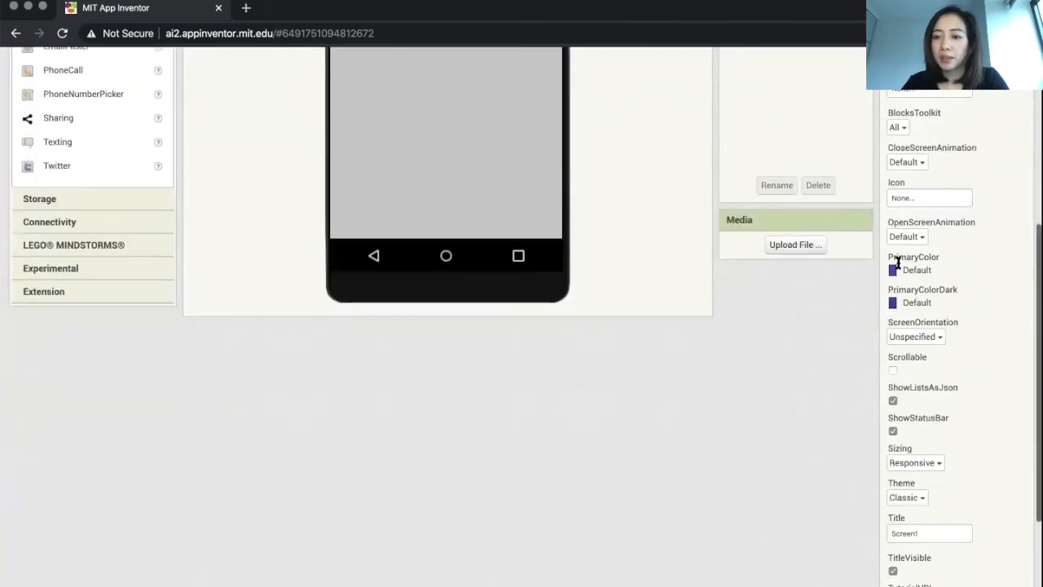
- Scroll the Properties panel to the Title field and change it to 'Balloon Pop'
scroll("down", 3)
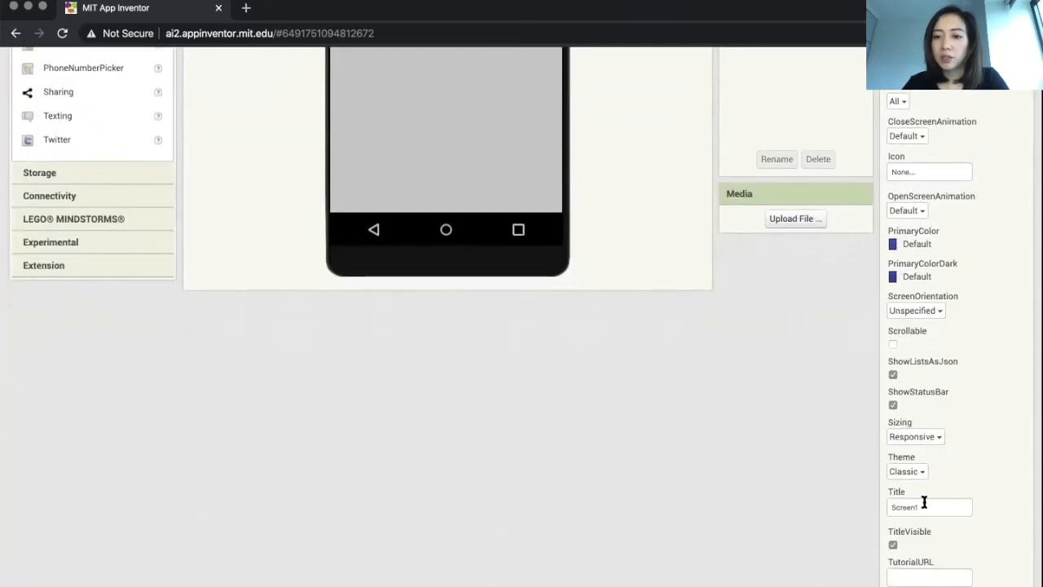
scroll("up", 3)
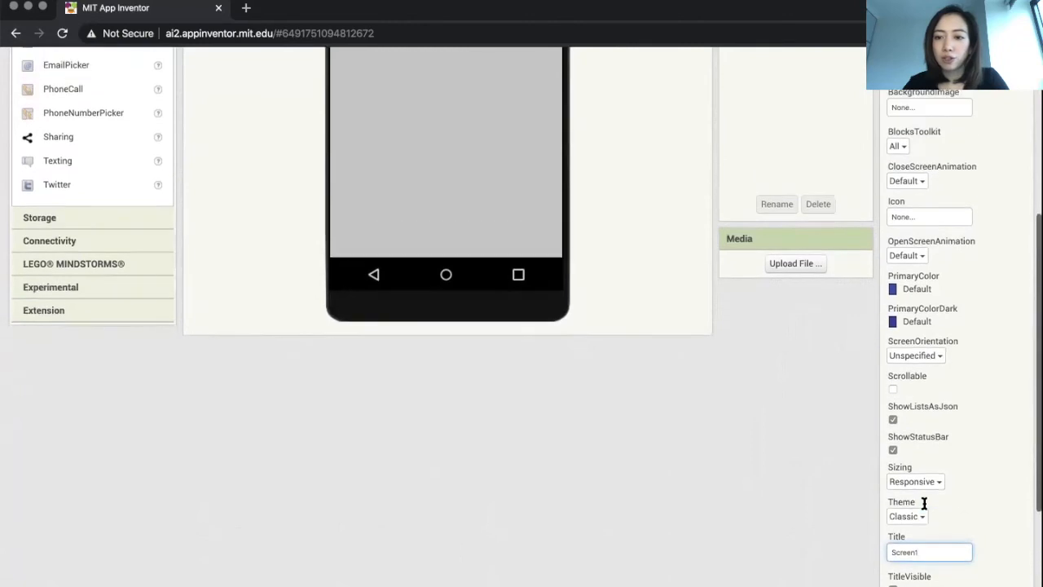
scroll("down", 3)
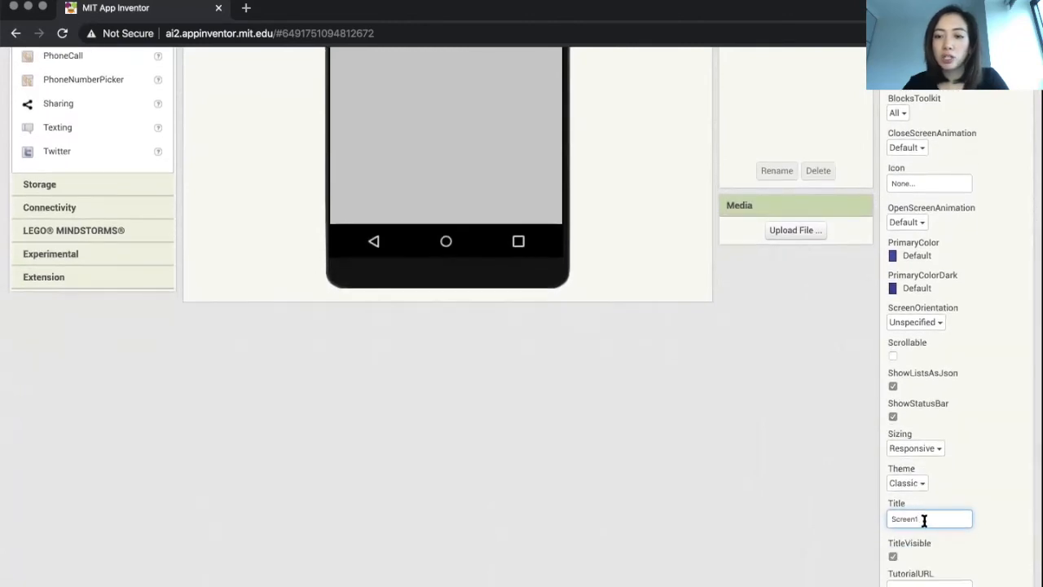
scroll("up", 3)
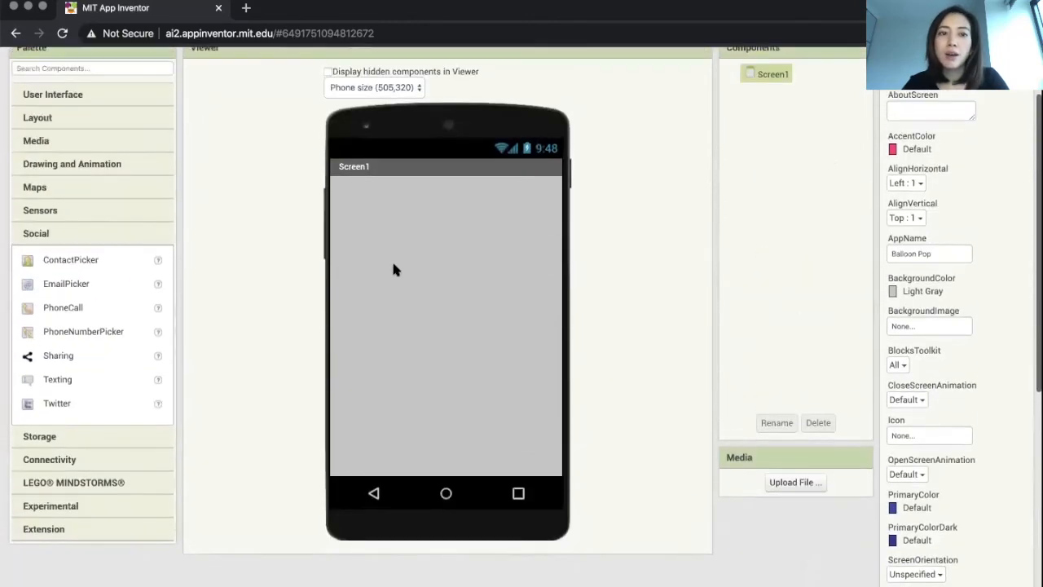
mouse_move(391, 167)
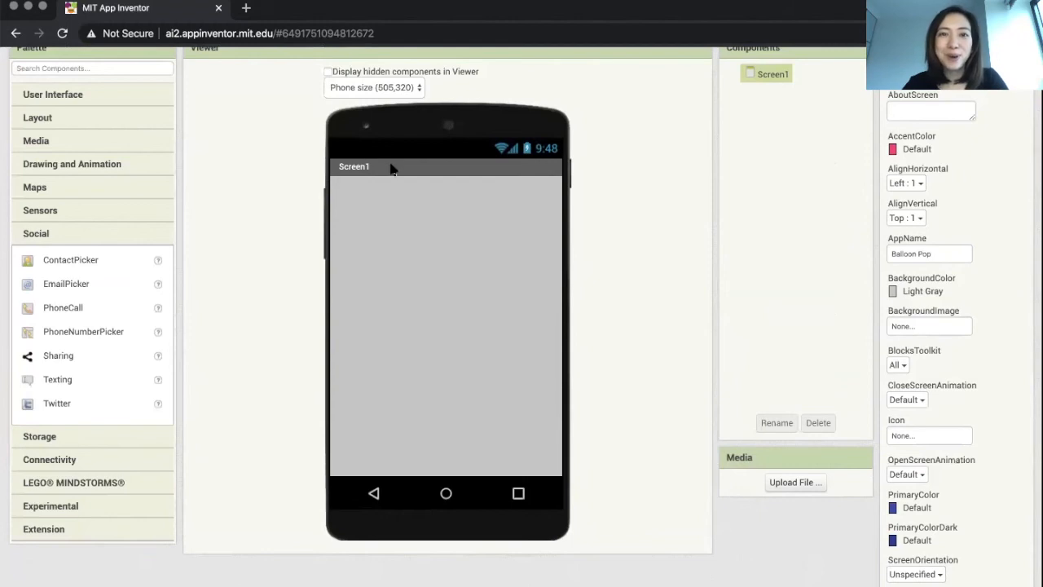
mouse_move(638, 301)
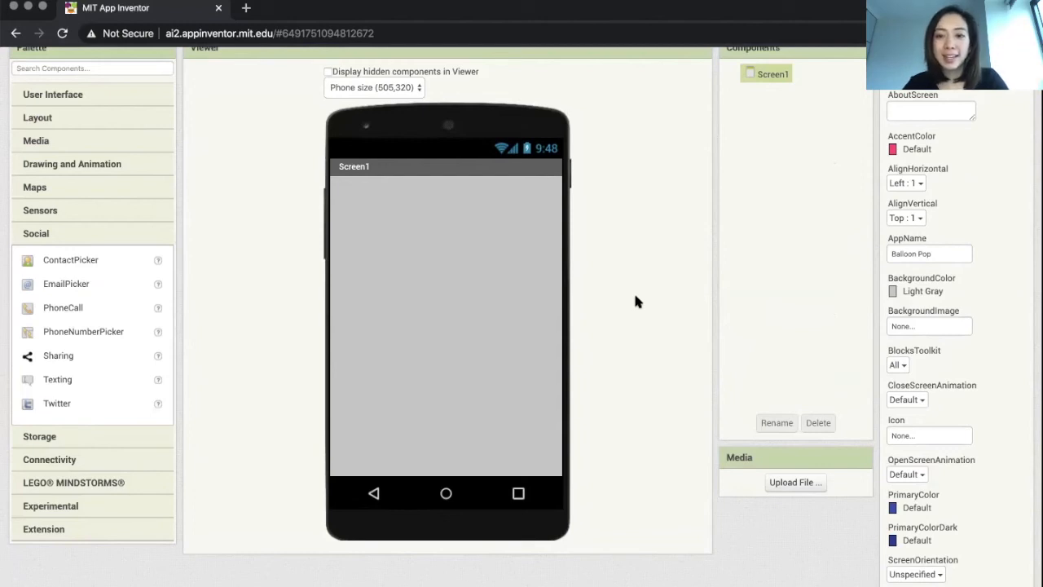
scroll("down", 3)
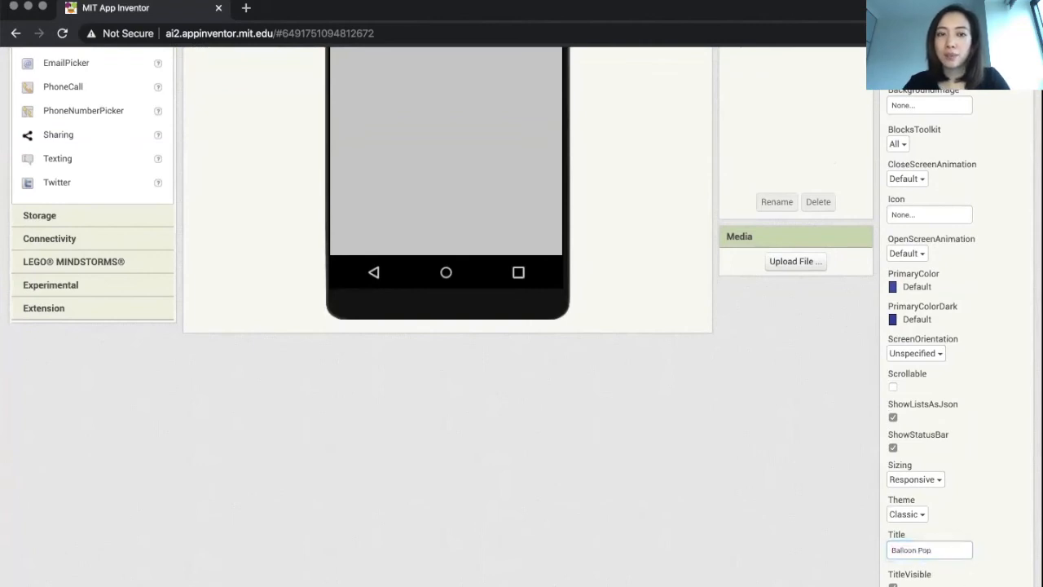
scroll("up", 3)
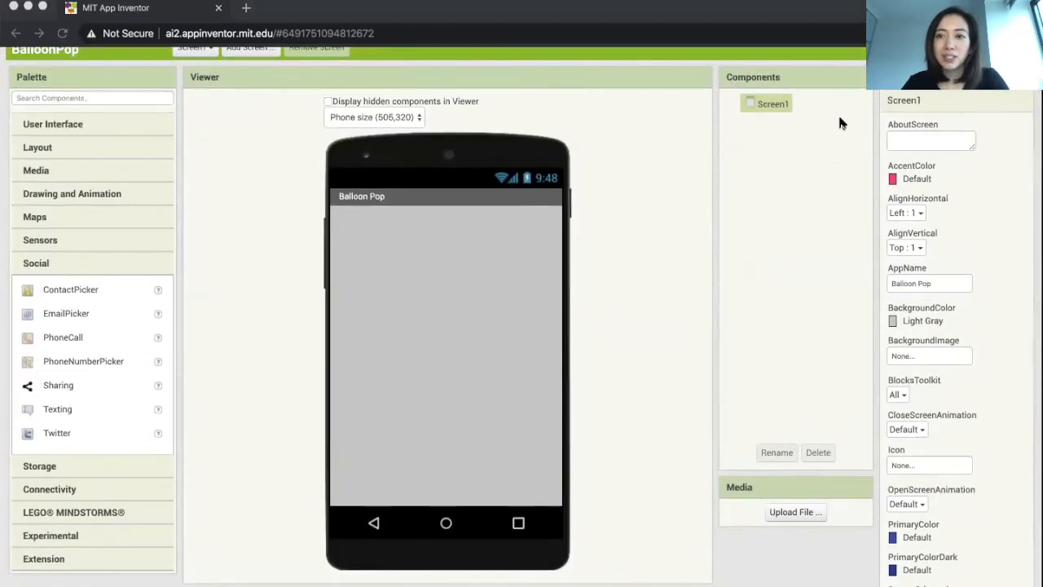
scroll("down", 3)
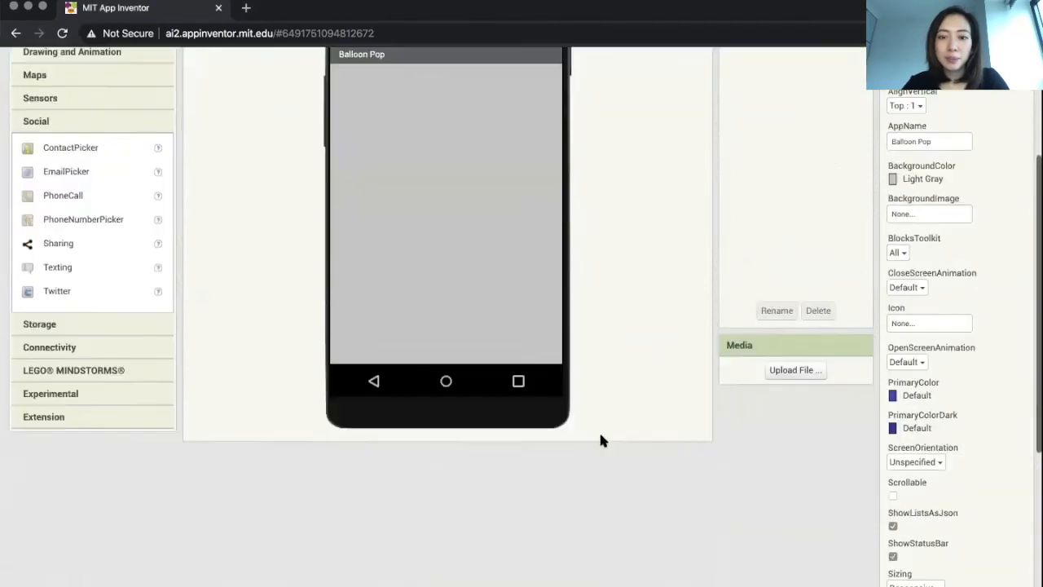
scroll("up", 3)
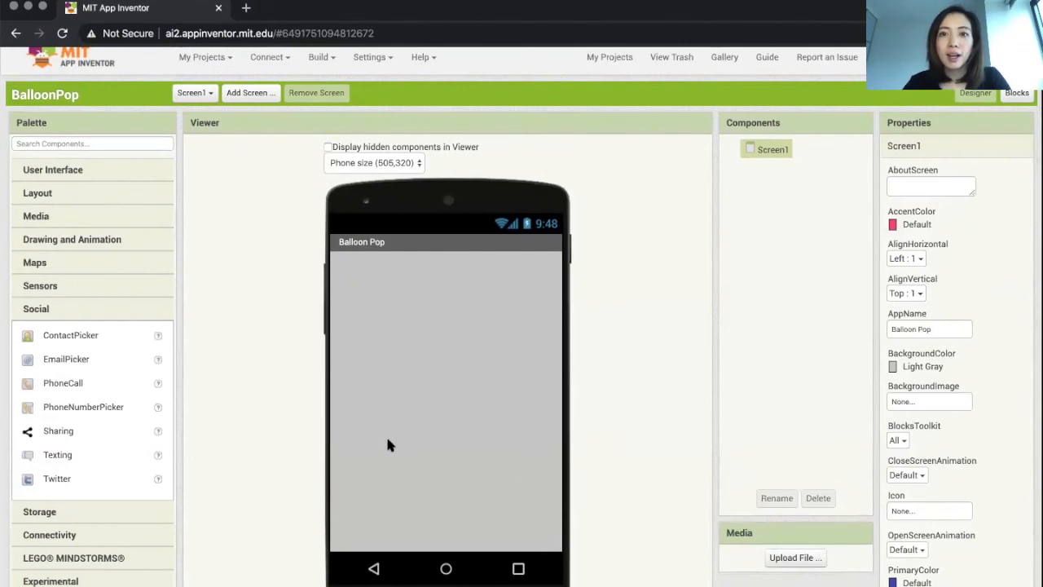
mouse_move(319, 378)
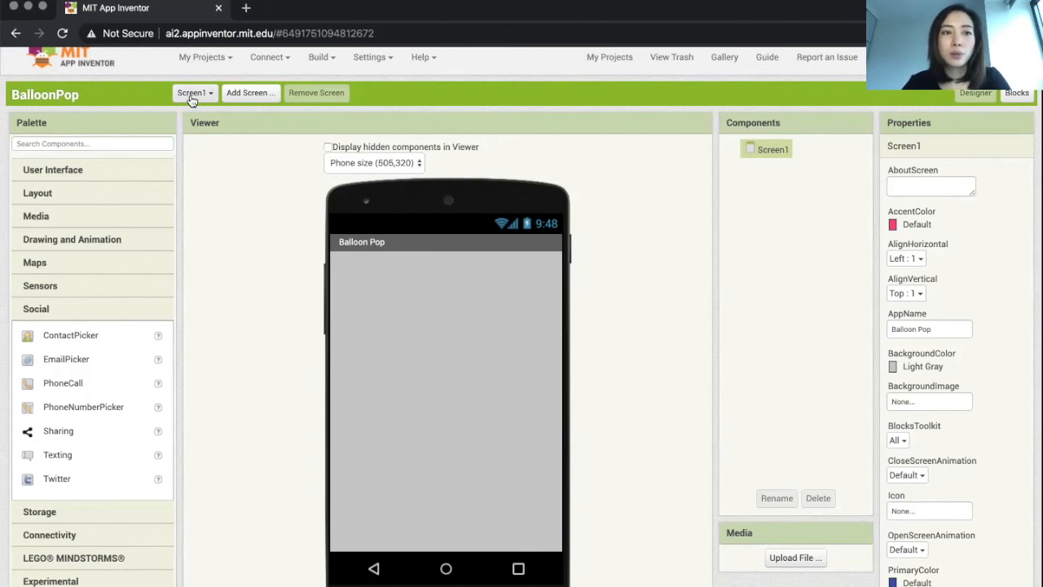
- Add a new screen keeping the default name Screen2
left_click(194, 92)
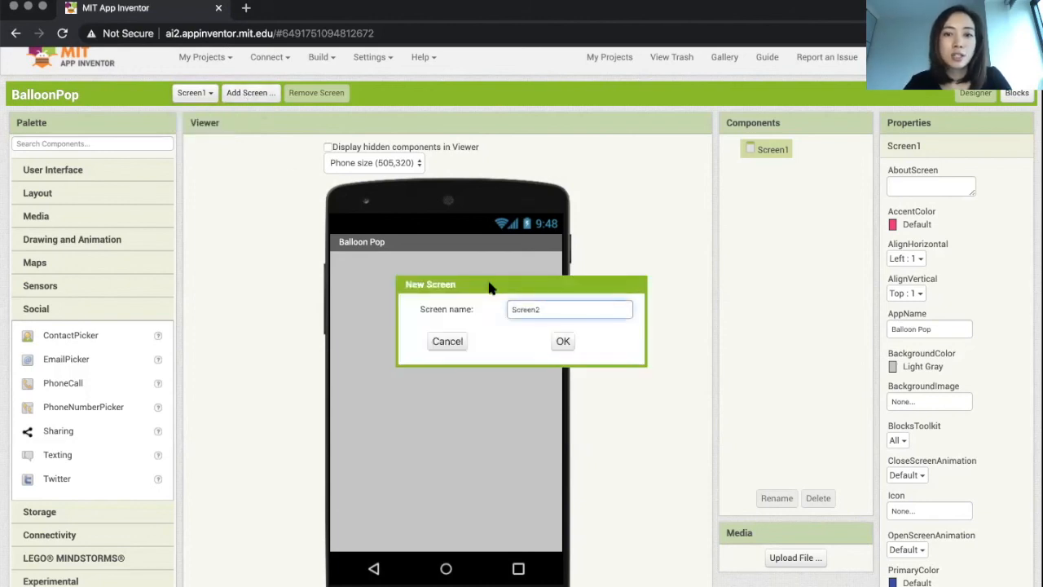
left_click(446, 341)
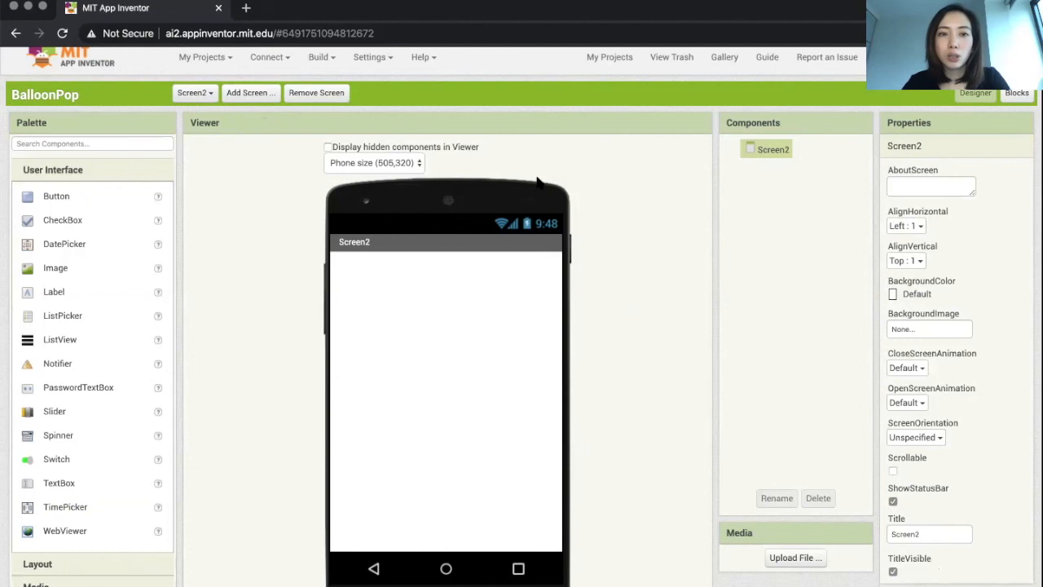
mouse_move(294, 140)
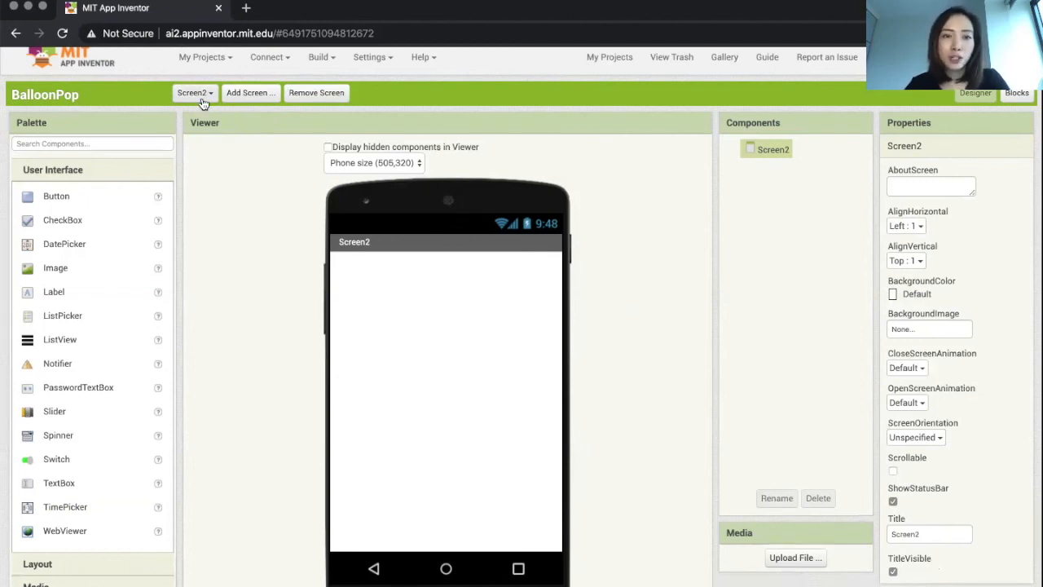
- Open the screen dropdown to switch back to Screen1
left_click(194, 92)
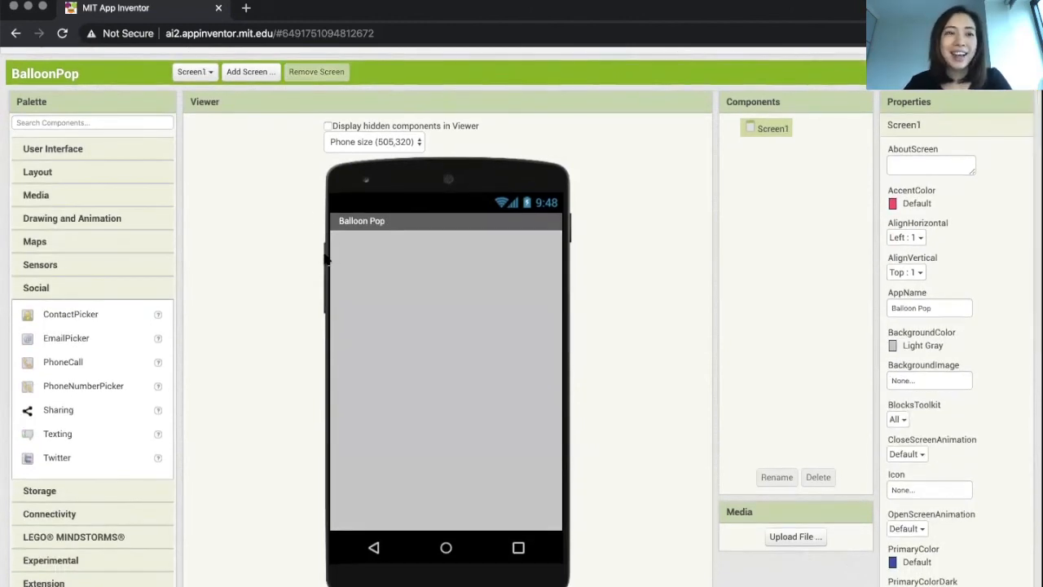
mouse_move(705, 233)
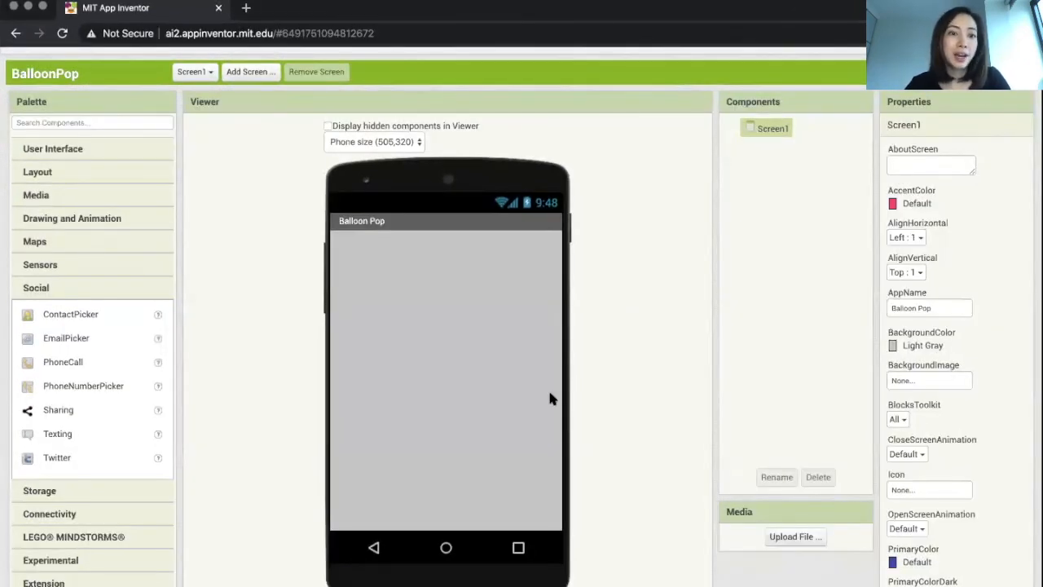
mouse_move(550, 399)
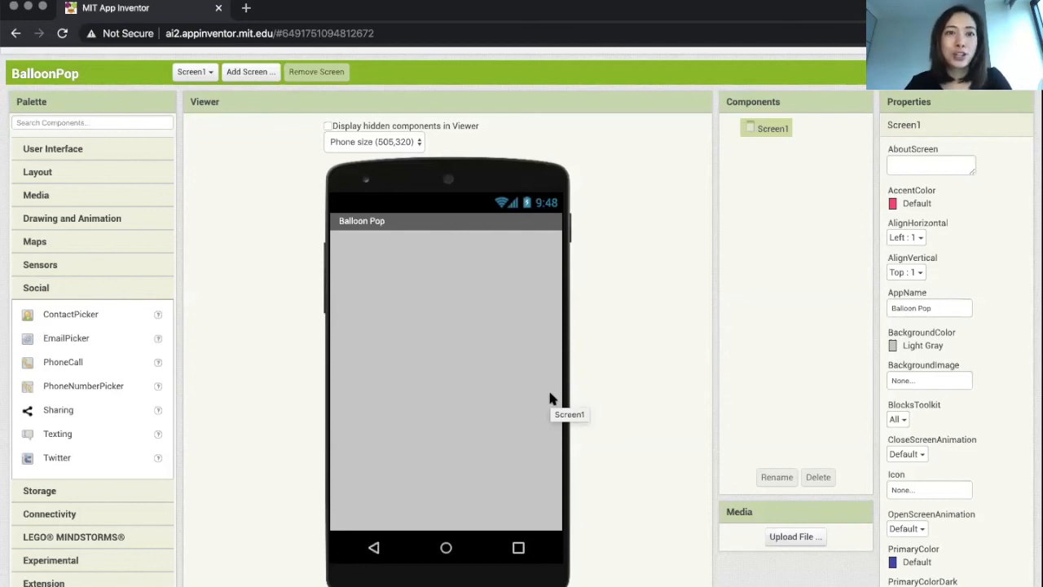
mouse_move(507, 281)
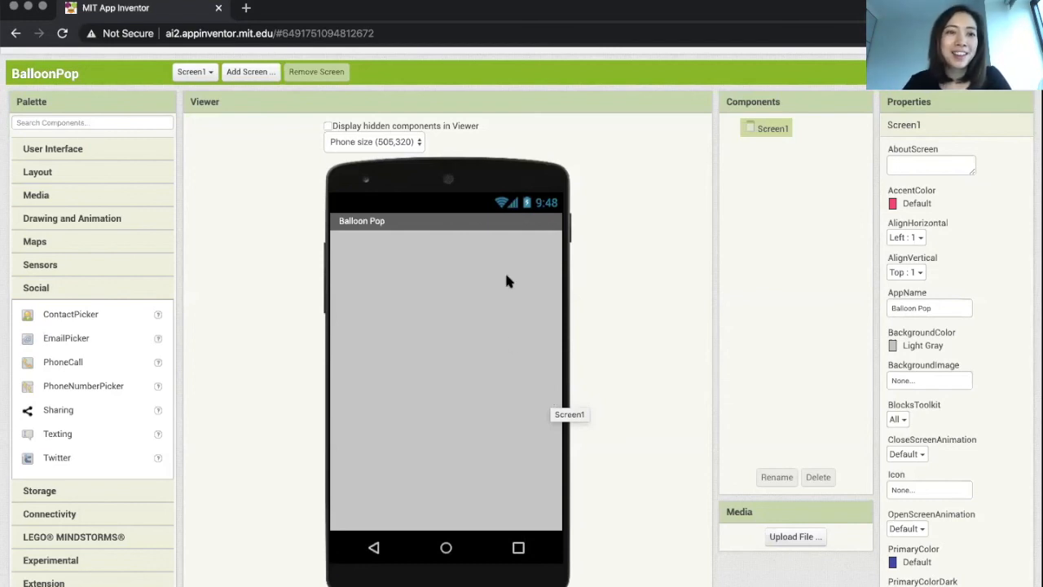